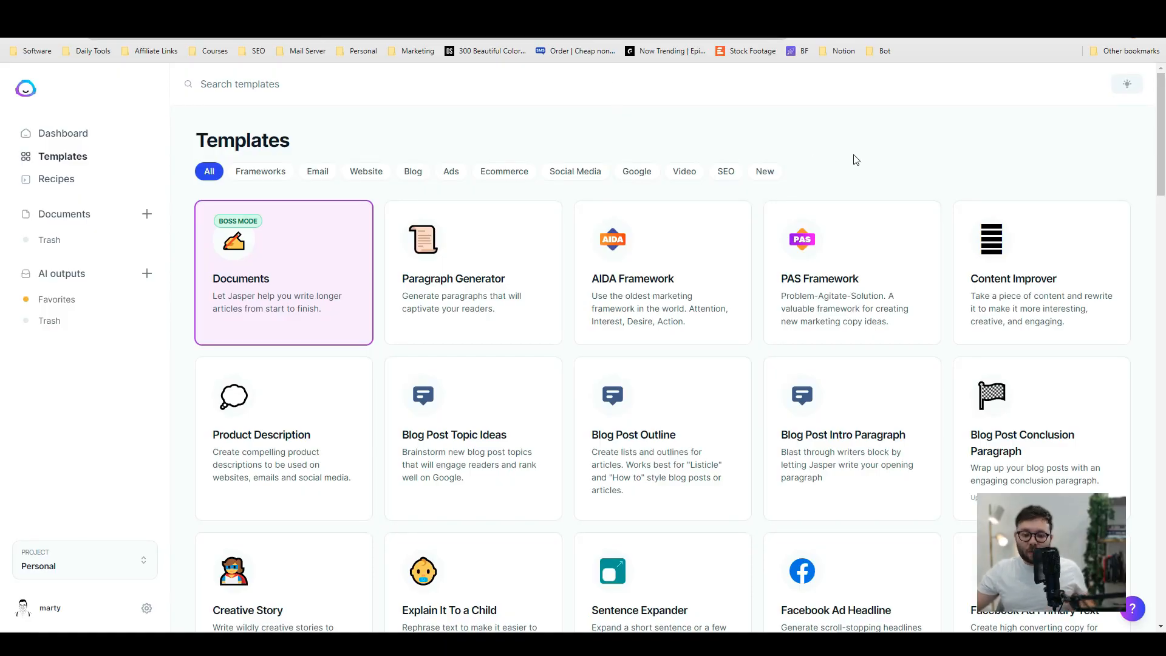
mouse_move(889, 156)
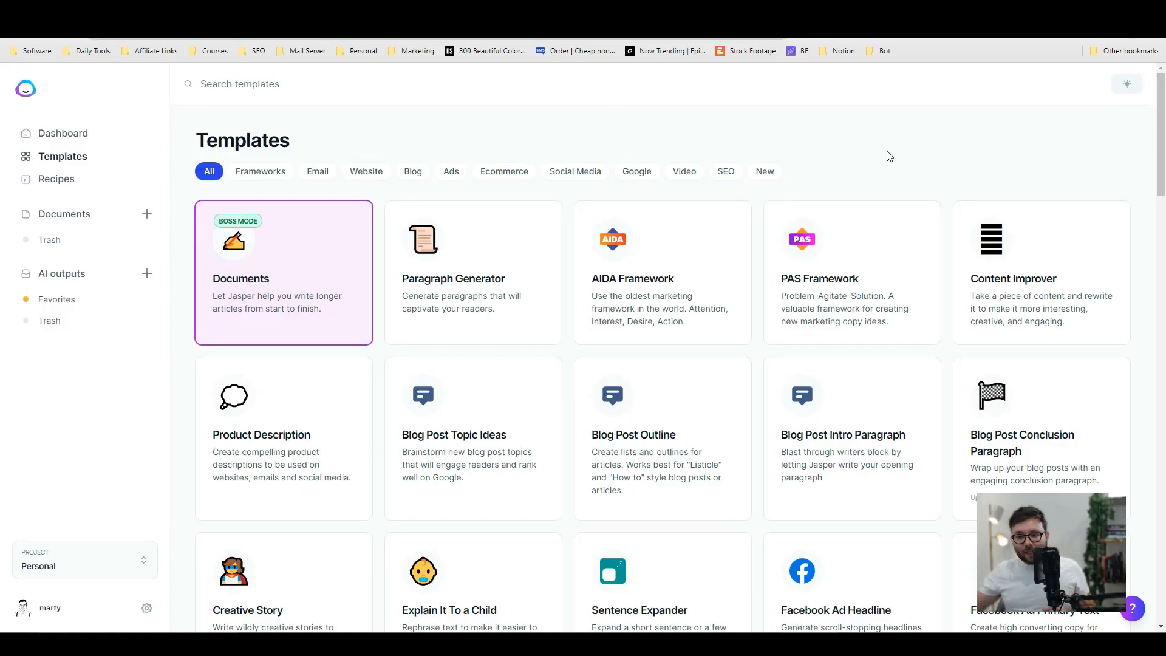
mouse_move(906, 172)
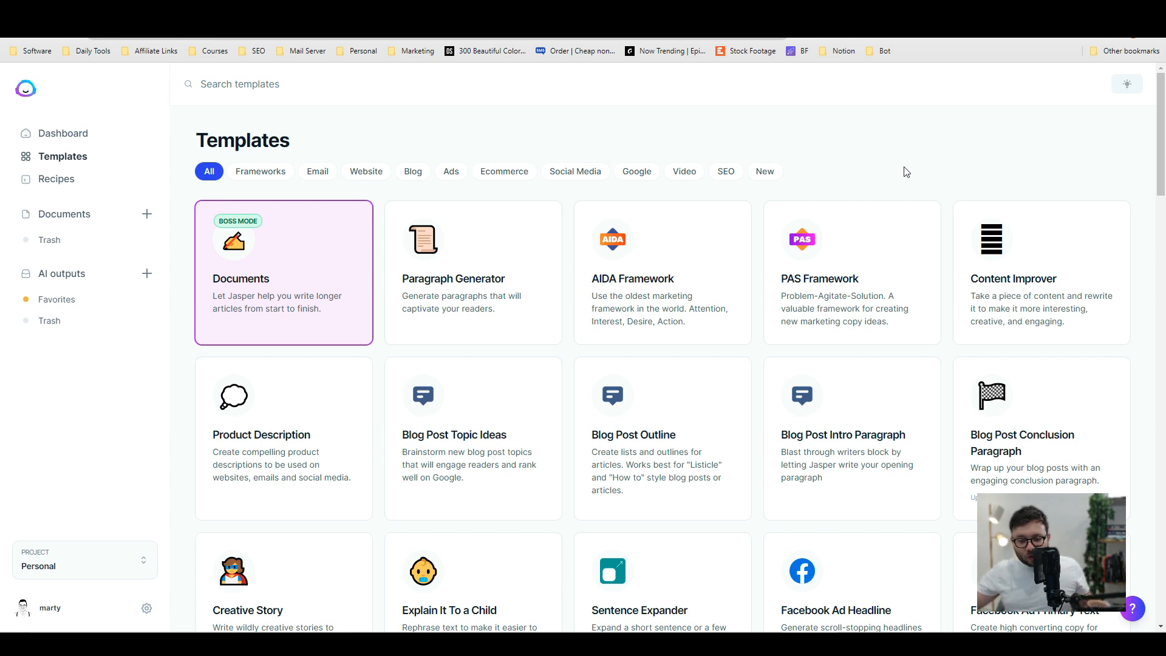
mouse_move(896, 164)
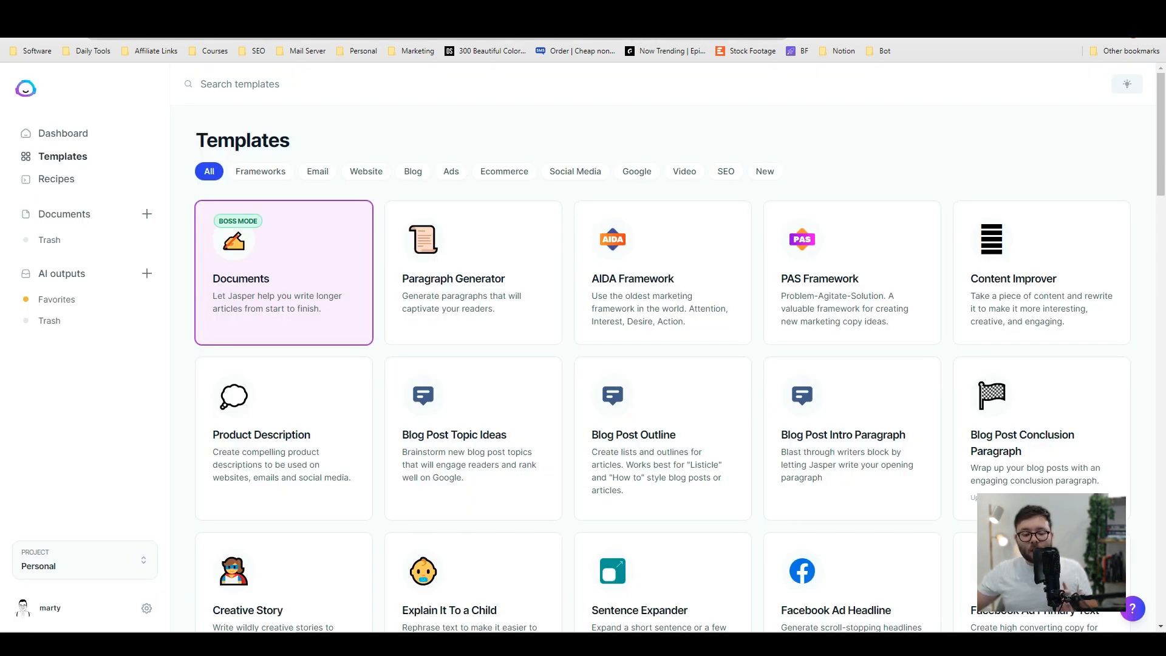
mouse_move(504, 235)
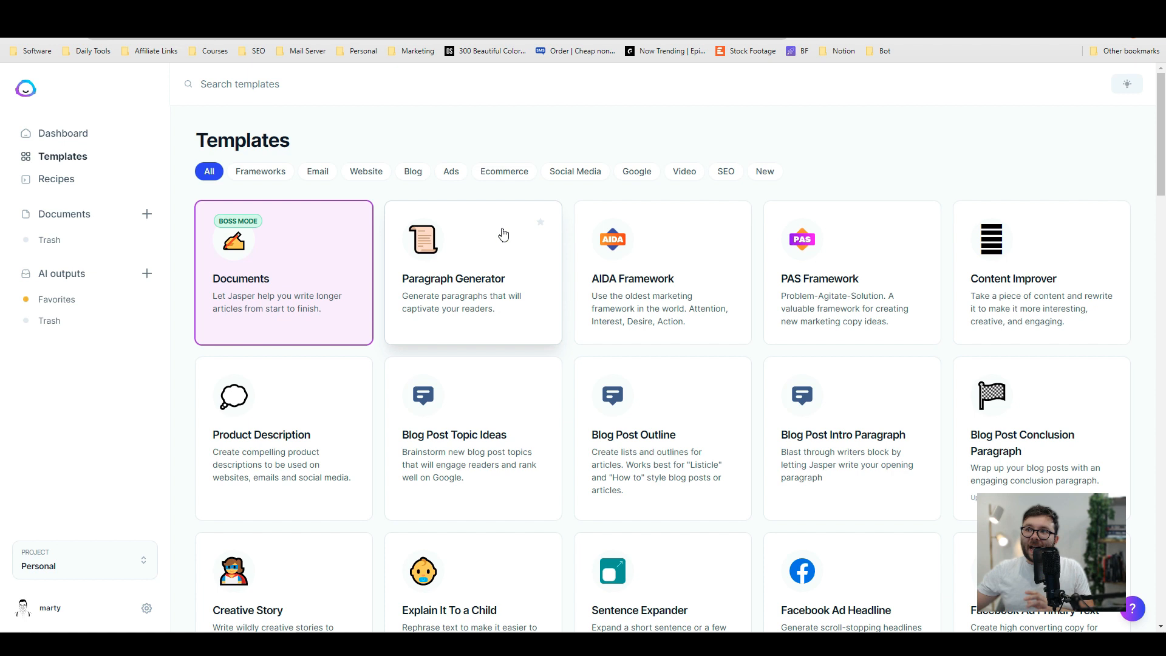
mouse_move(935, 314)
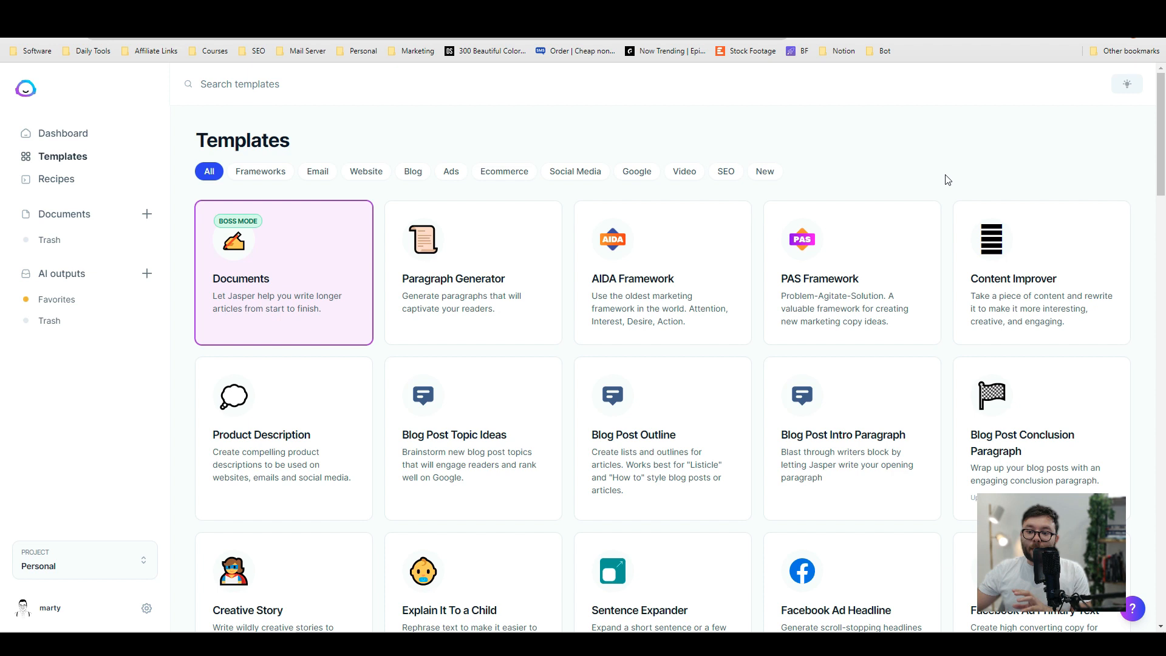
mouse_move(933, 160)
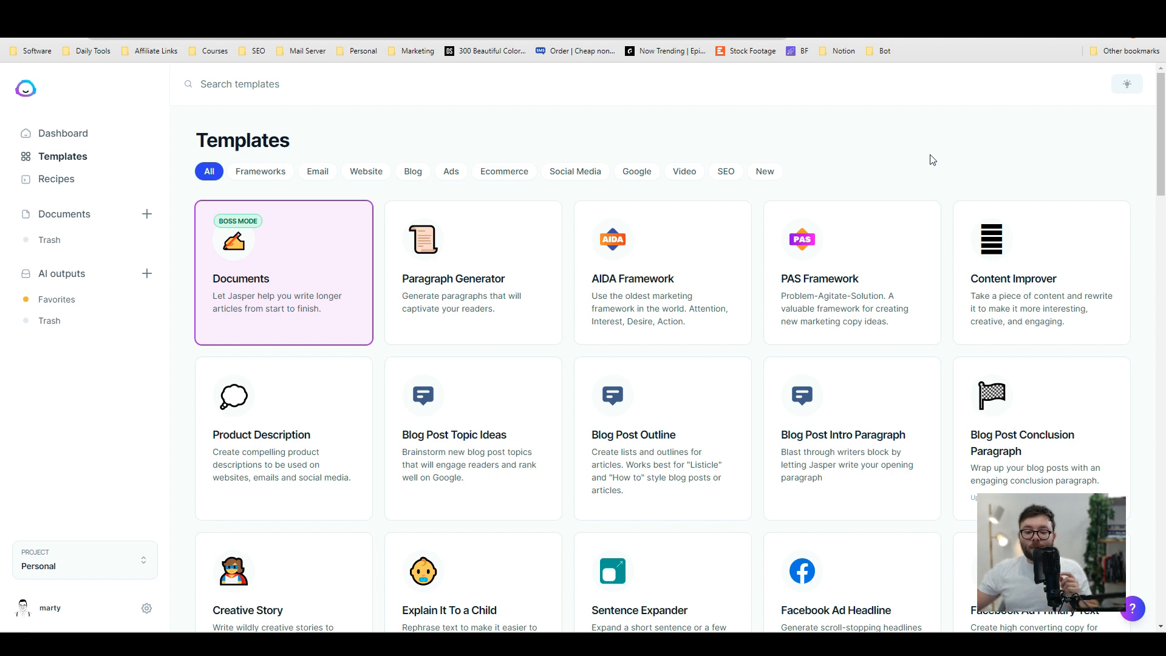
mouse_move(928, 159)
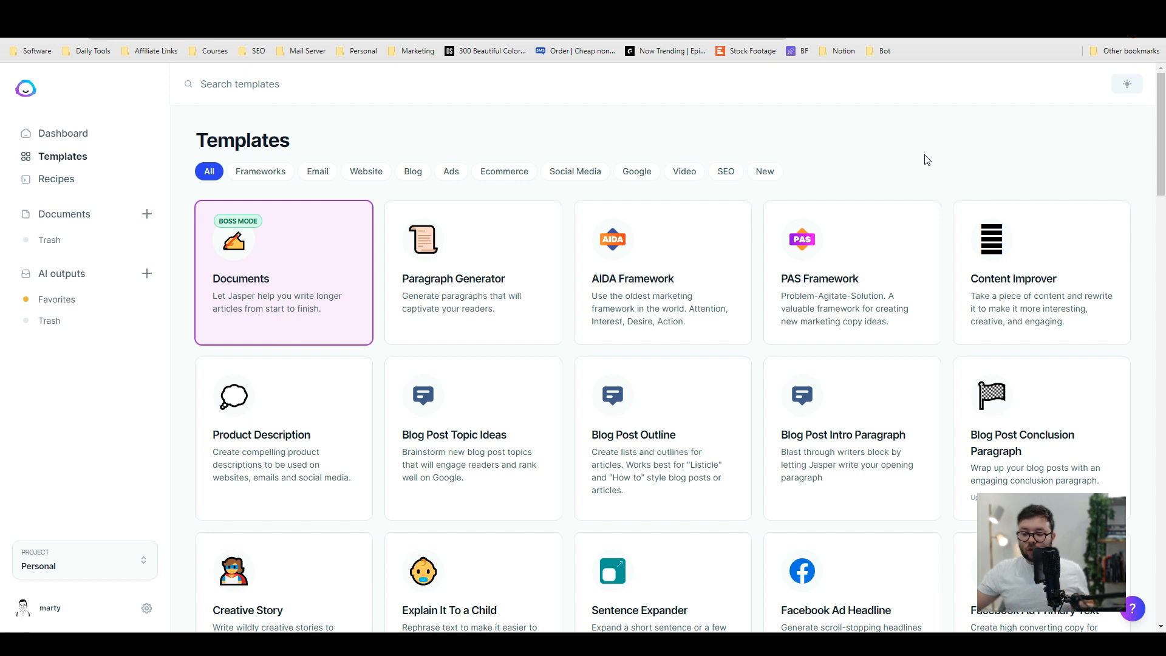
mouse_move(893, 164)
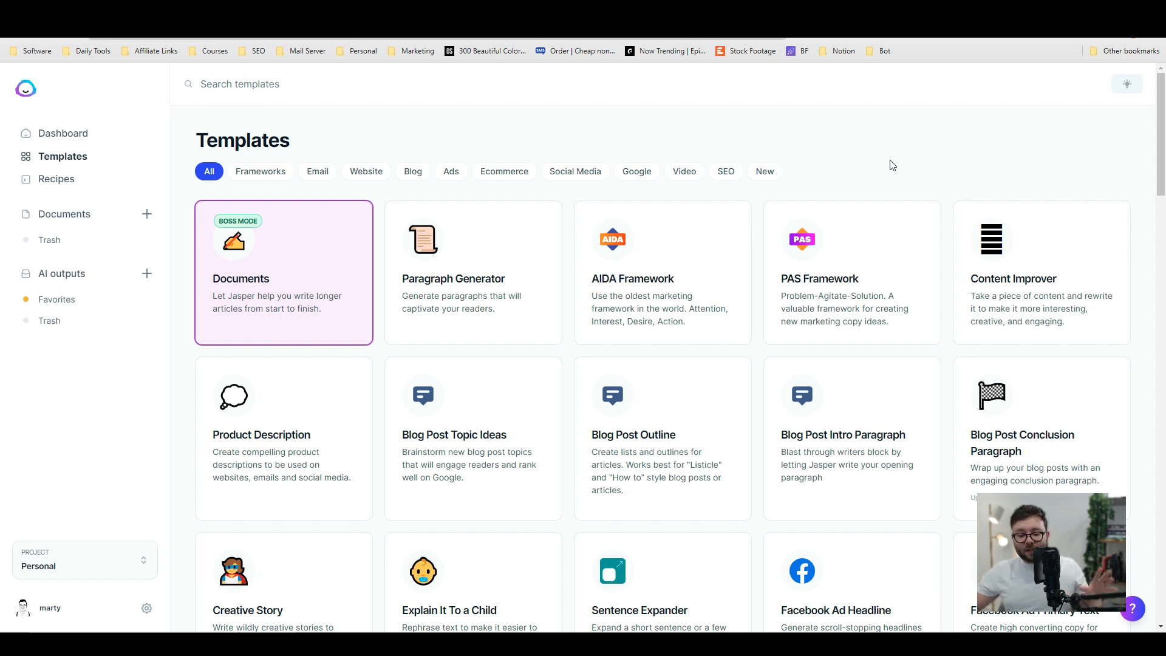
mouse_move(437, 423)
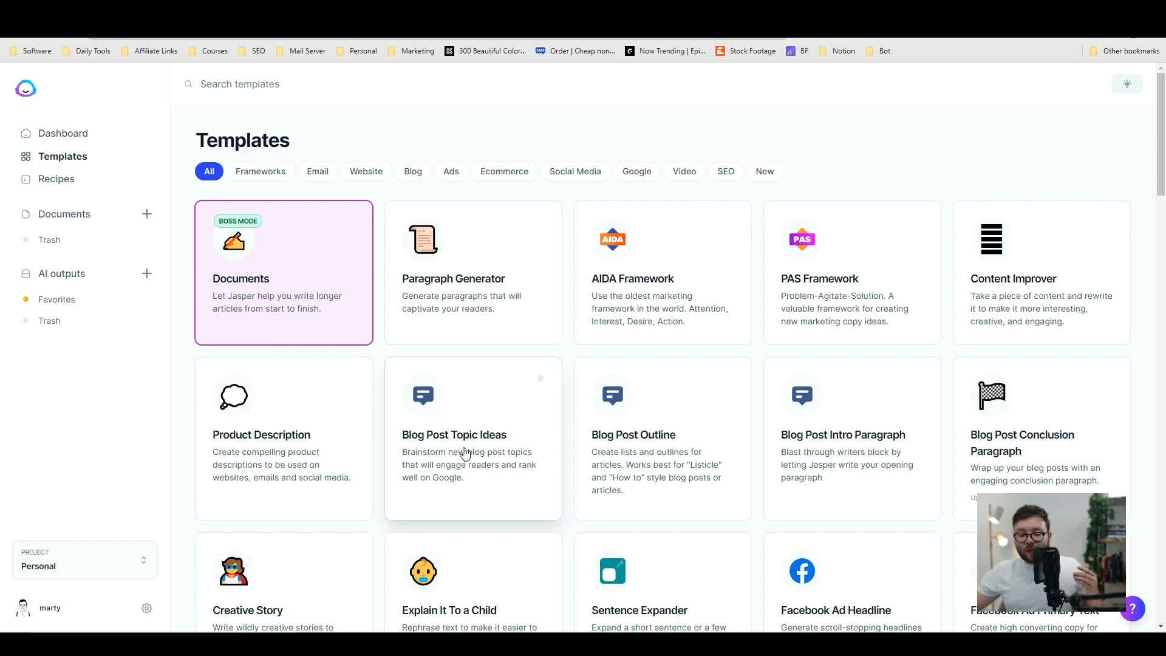
- Fill Blog Post Topic Ideas with DogTrainers, teaching a dog to sit, dog owners, Professional tone
click(455, 435)
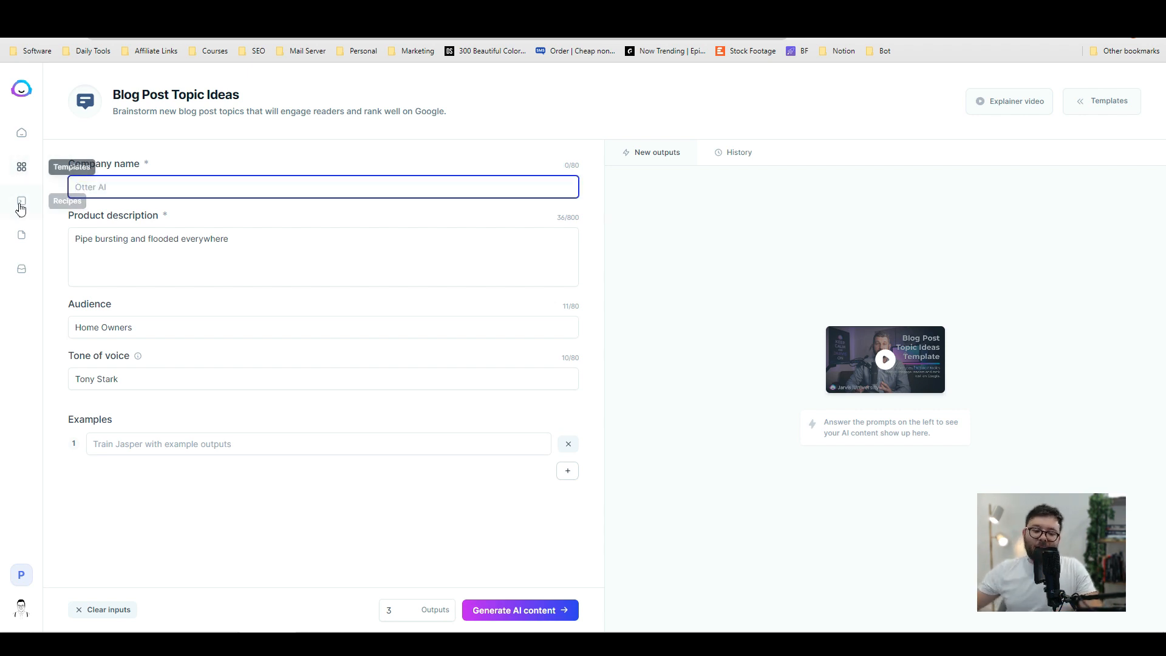
click(322, 257)
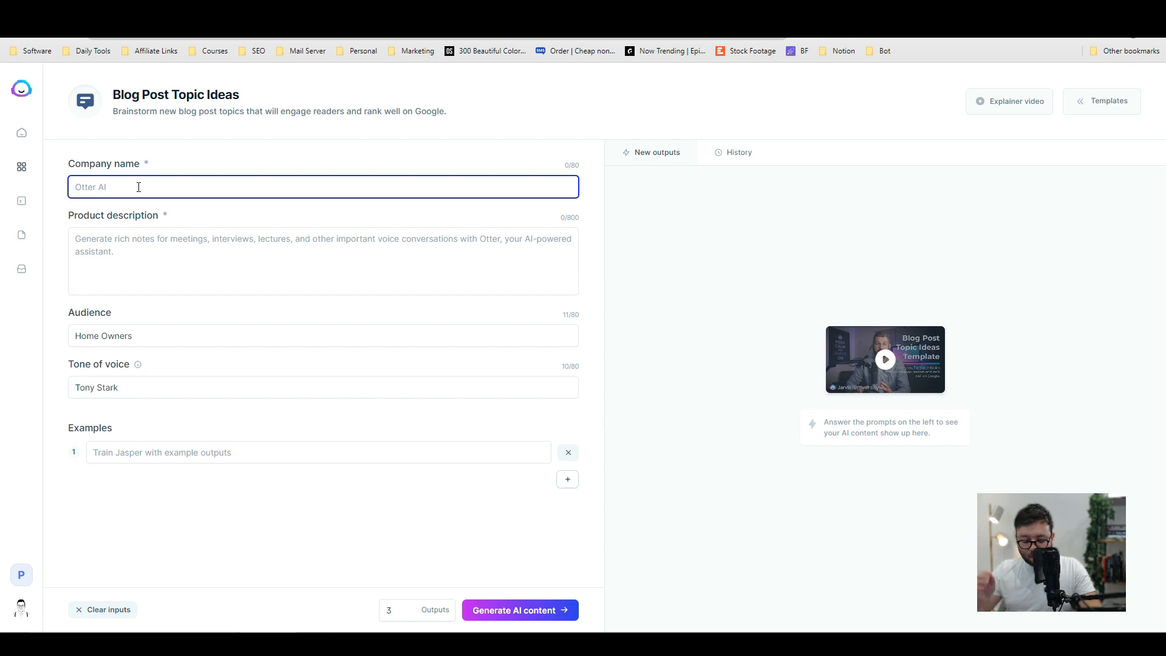
text(DogTrai)
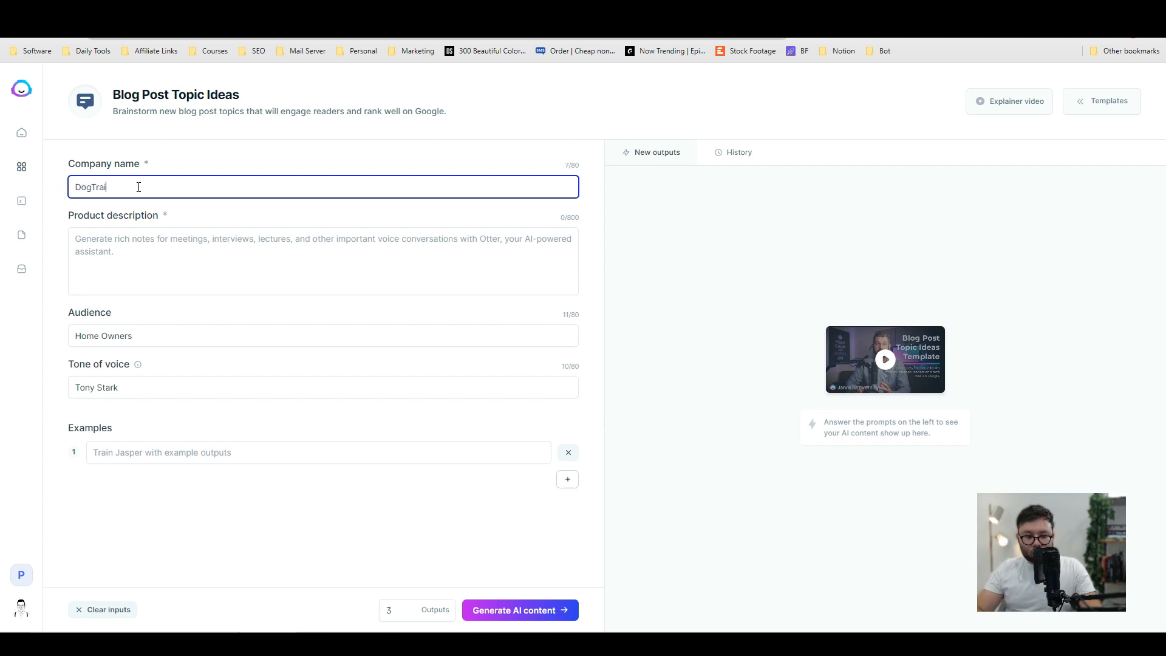
click(171, 260)
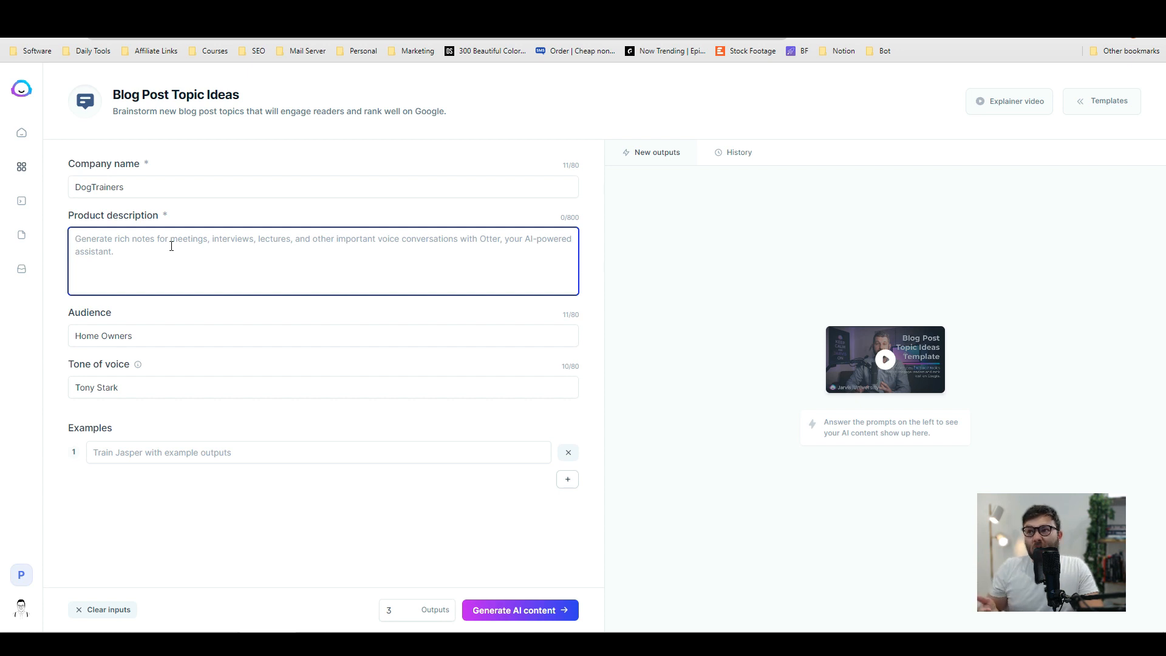
text(How to teach a s)
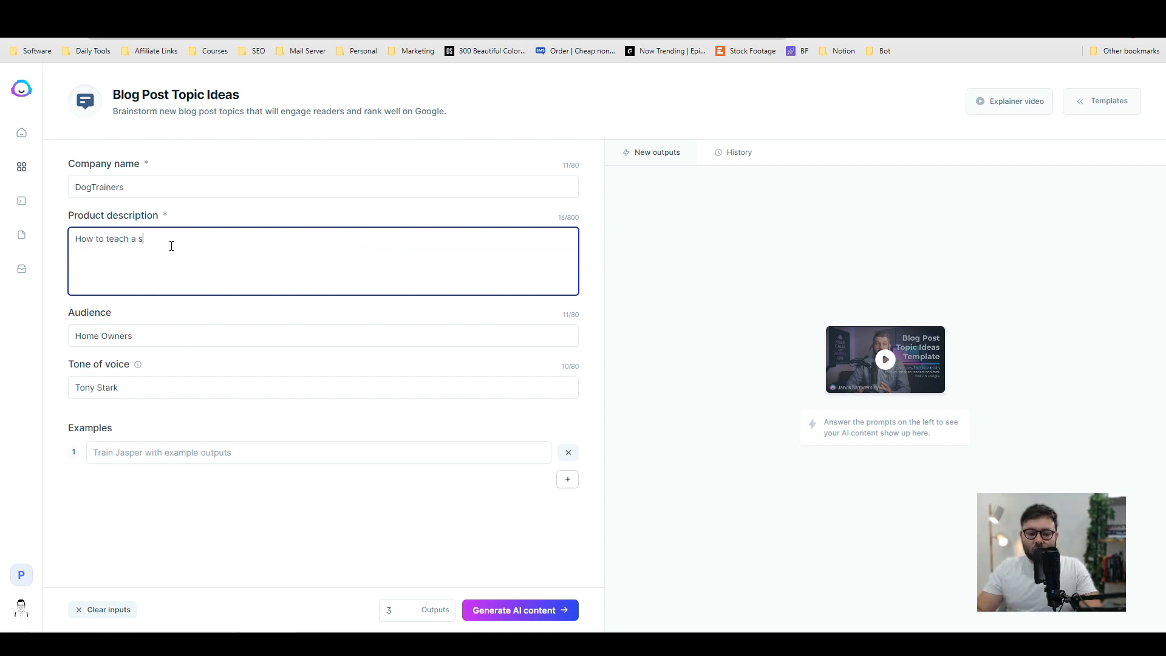
text(dog to sit)
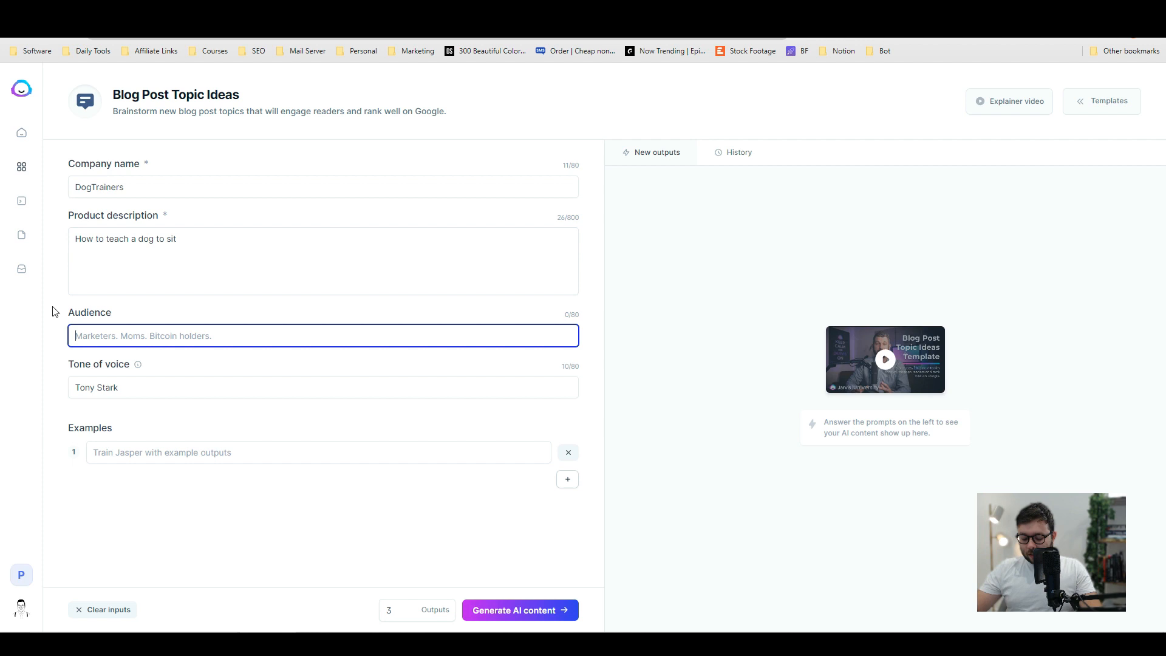
text(dog owners)
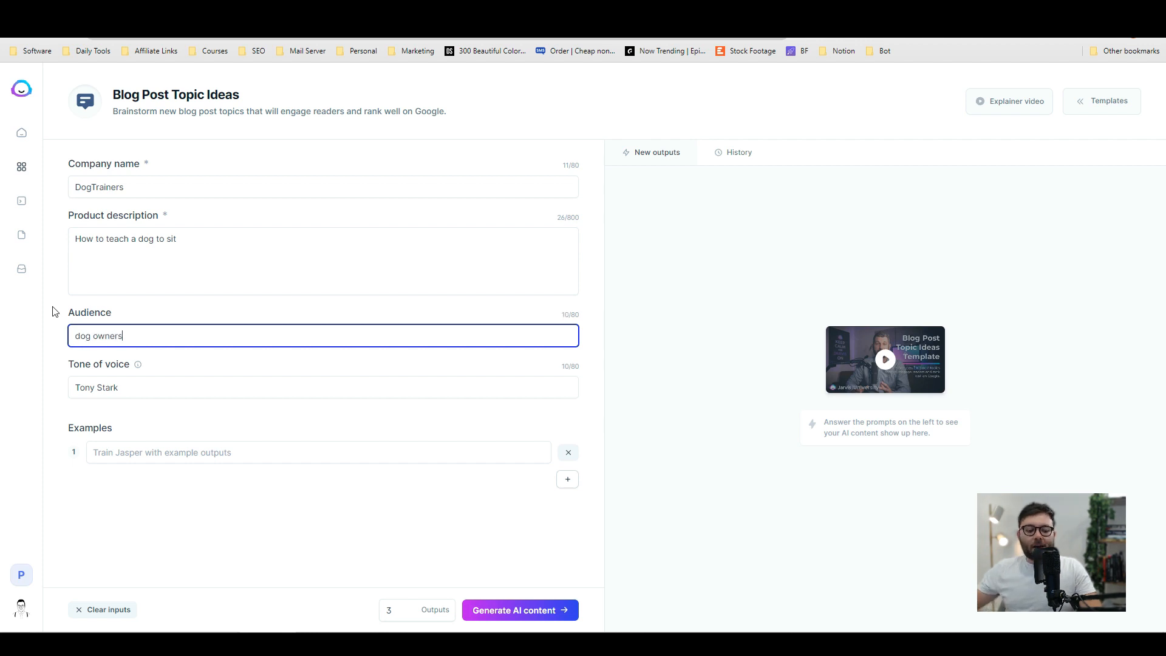
double_click(95, 387)
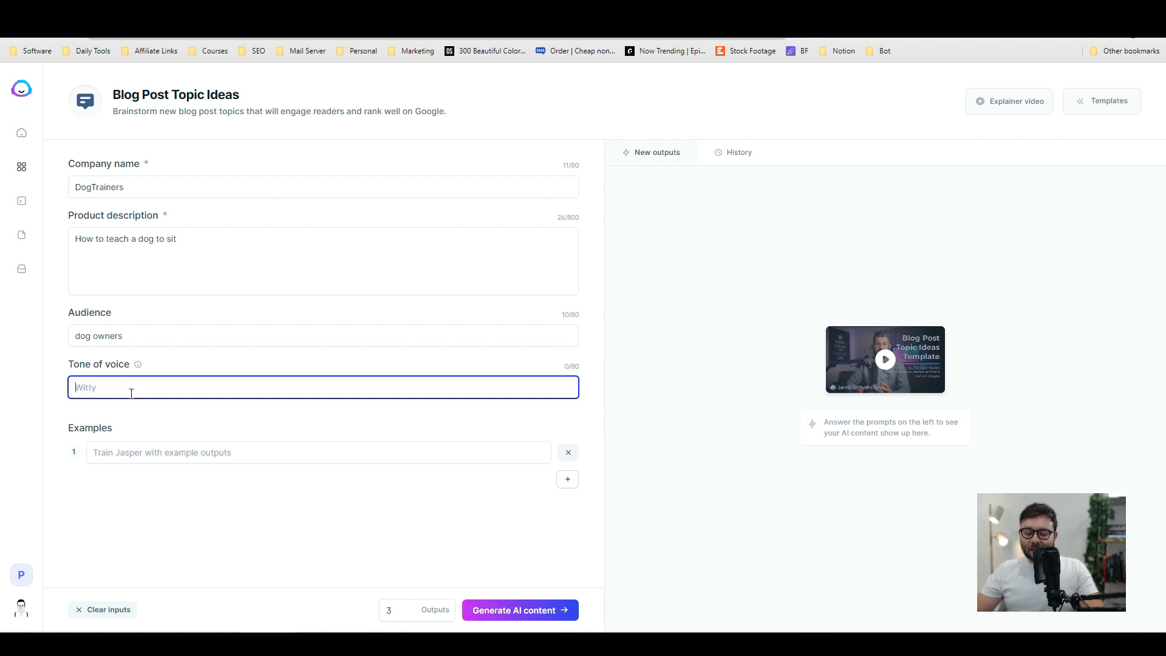
text(Profes)
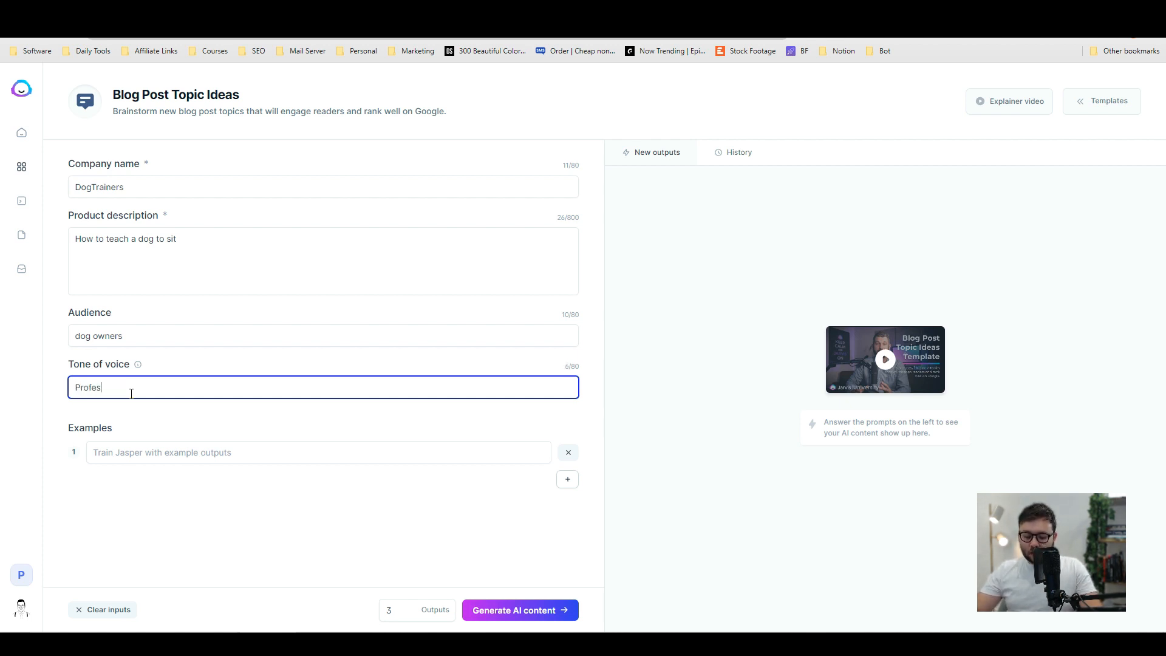
text(sional)
click(417, 610)
text(5)
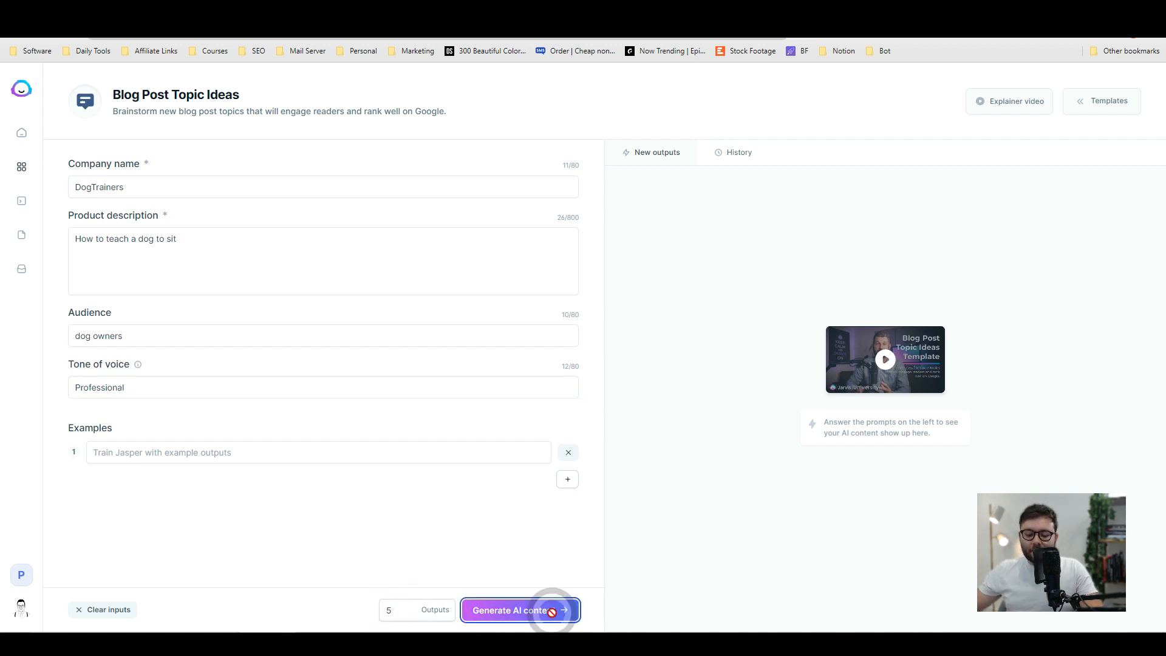
- Generate topic ideas and send 'The One Simple Trick' title to a new document
click(519, 610)
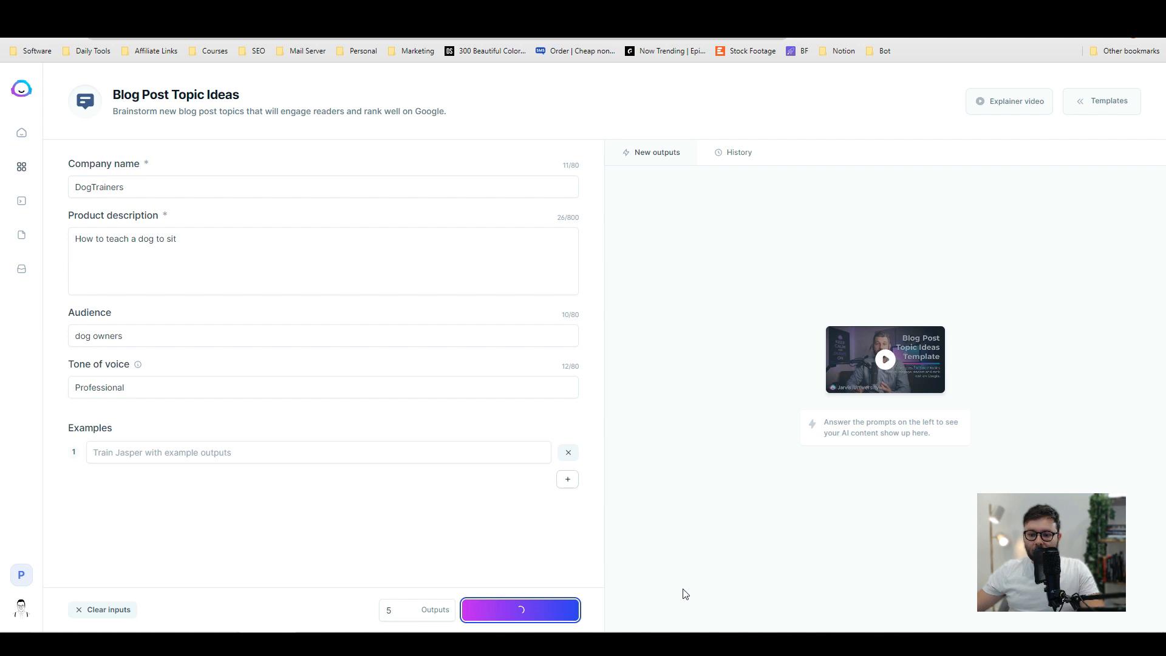
click(520, 610)
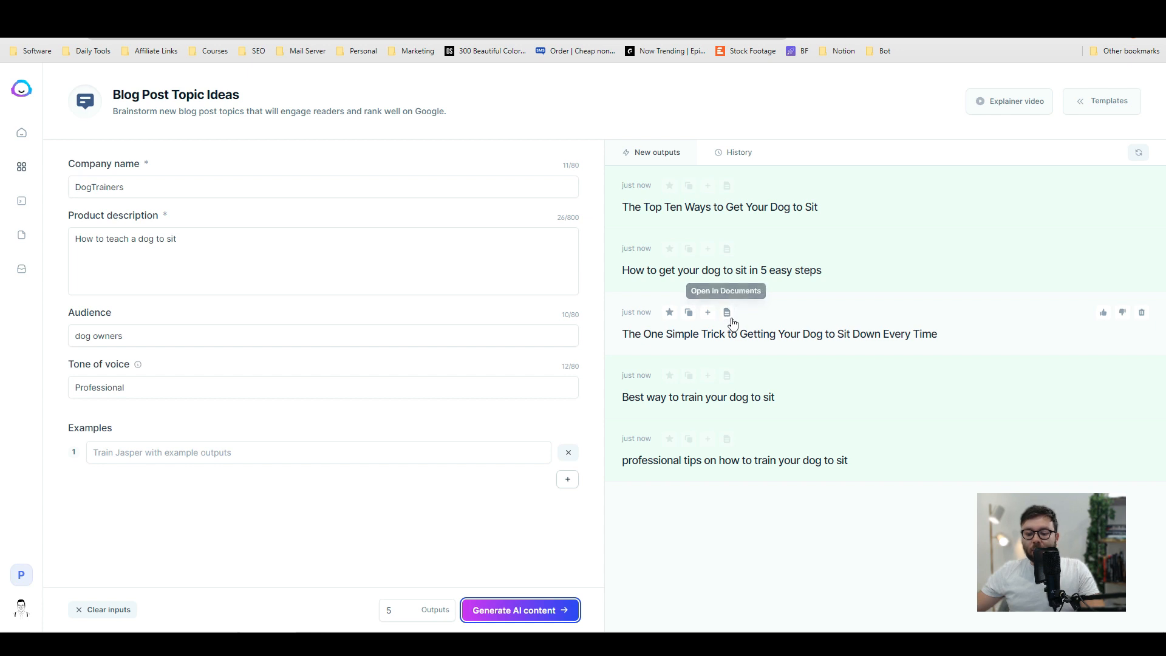
click(727, 312)
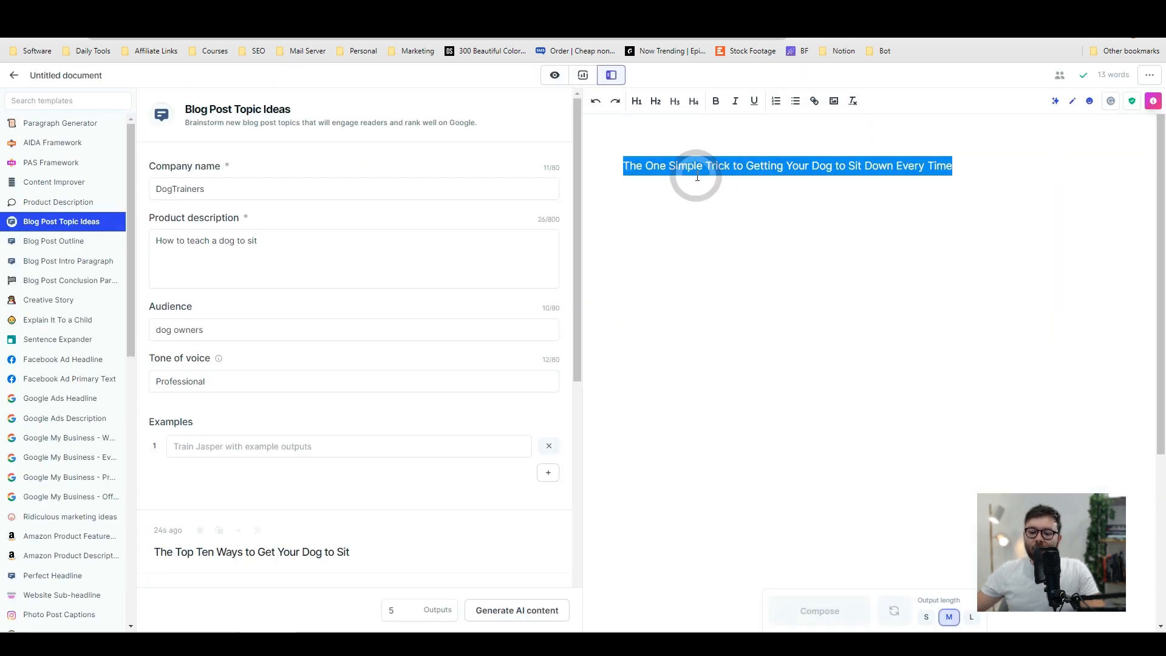
- Make the title an H1 and compose an outline from 'write a blog outline' for the title above
click(1106, 168)
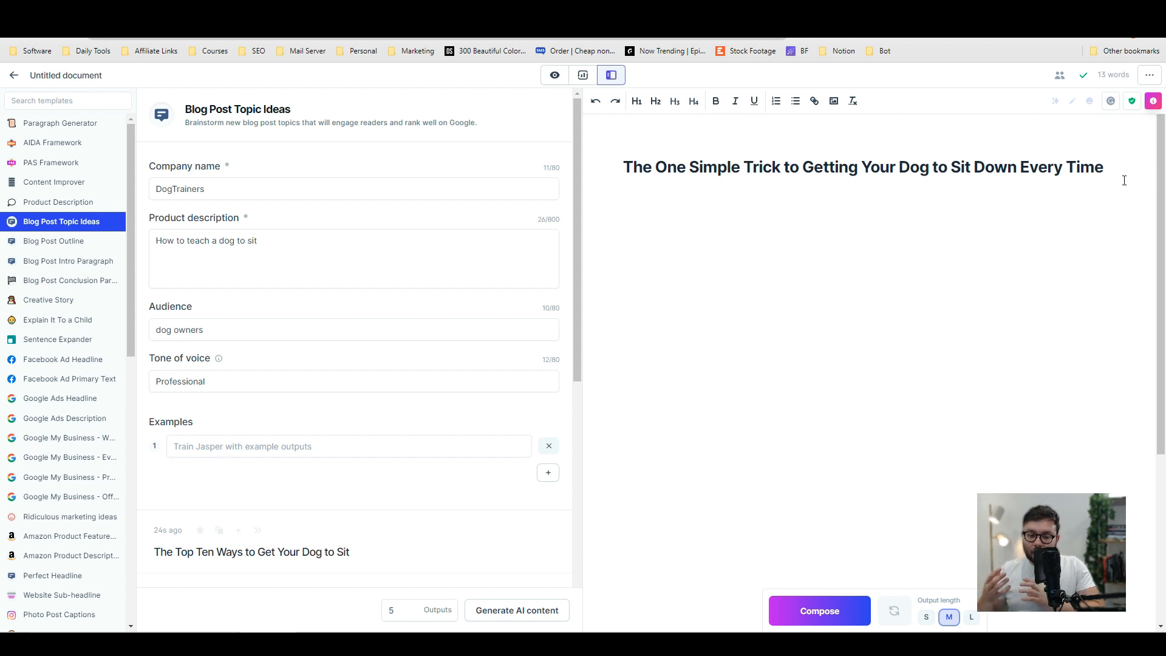
click(625, 201)
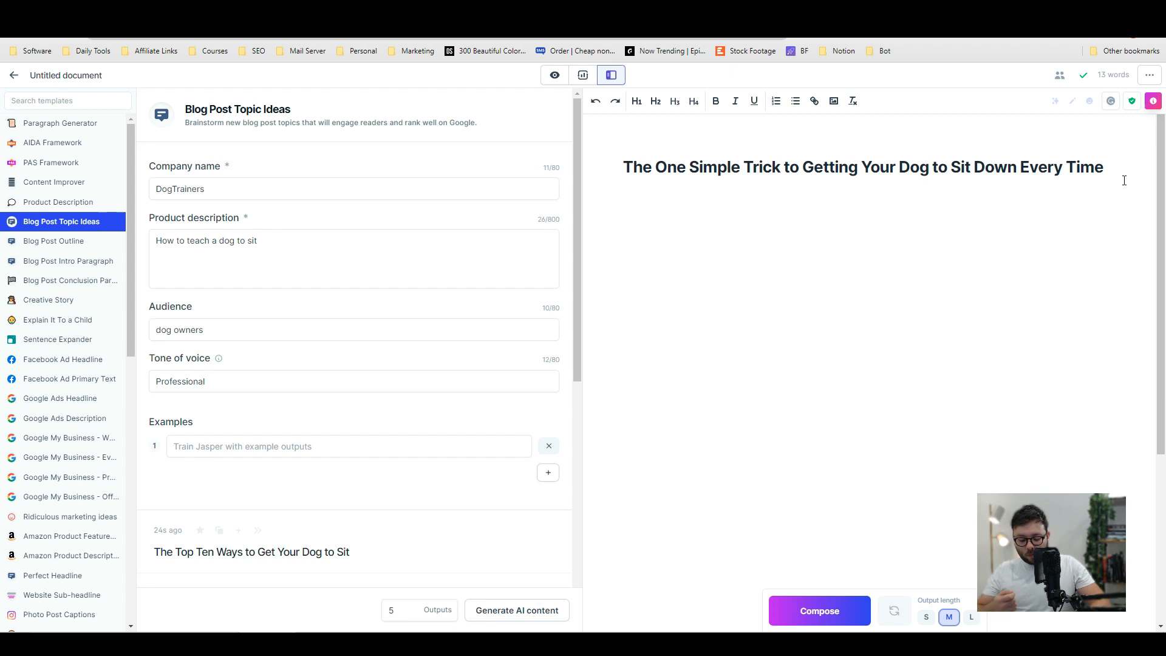
text(write a)
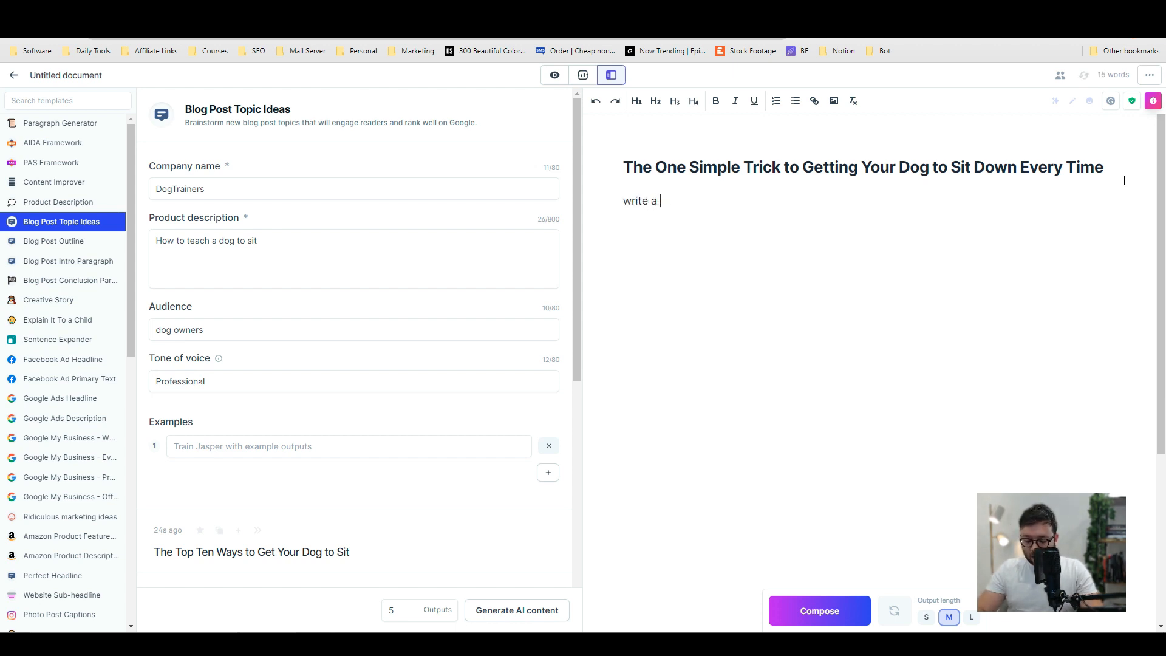
text(blog outline about the title a)
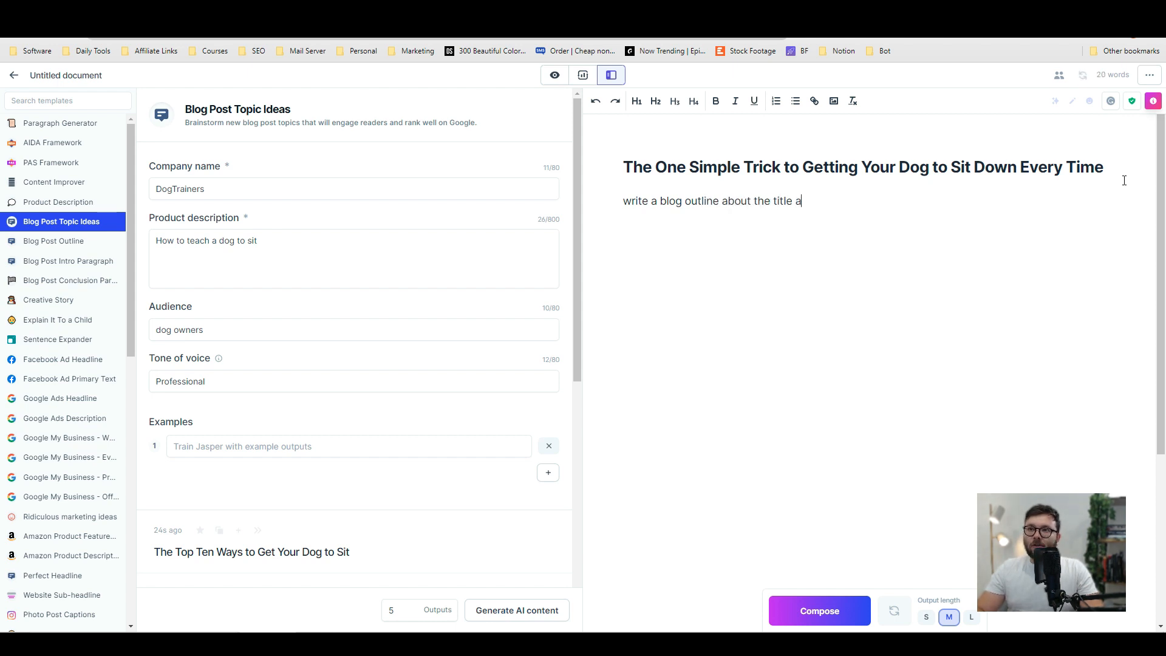
text(bove)
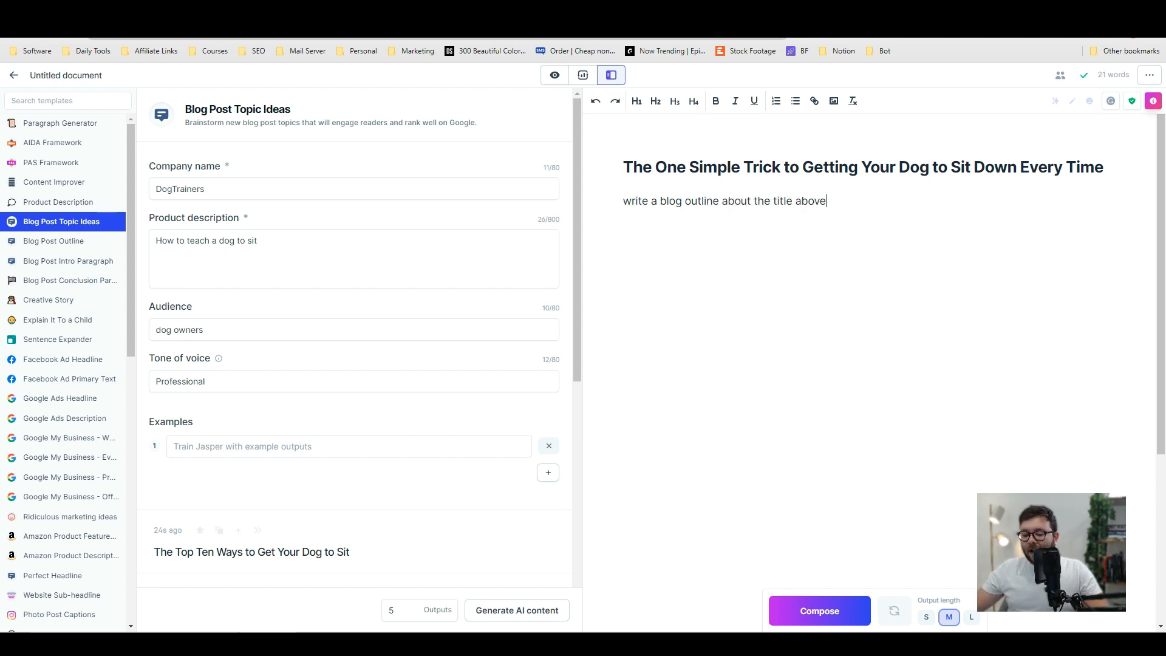
click(818, 610)
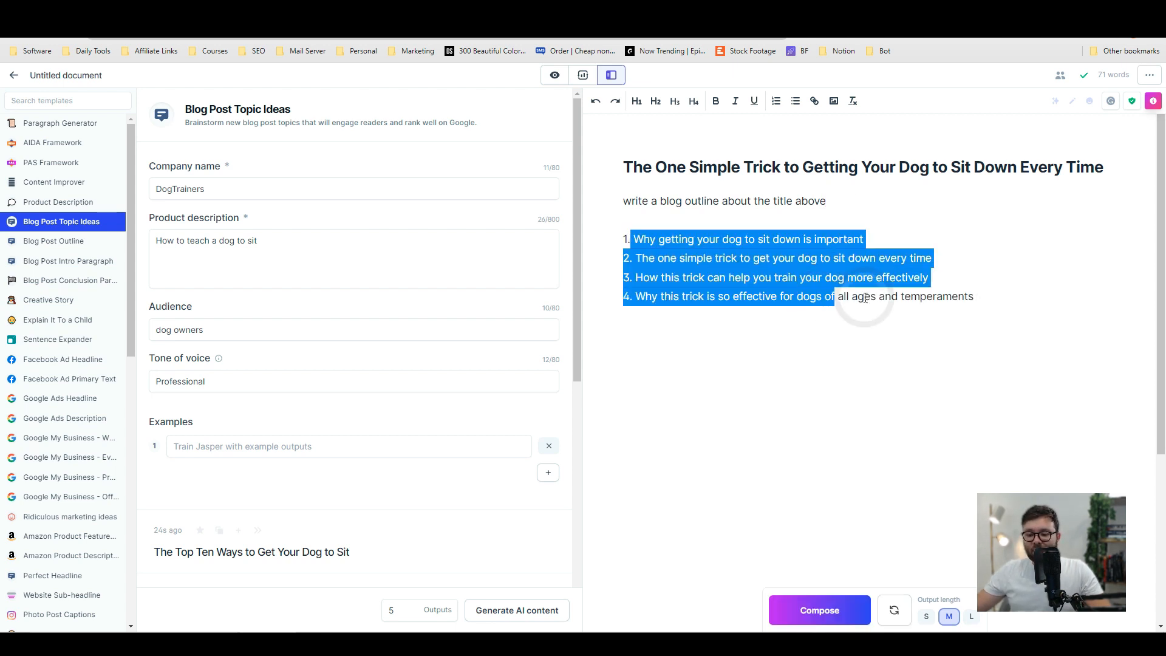
- Turn the four outline points into unnumbered subheadings, using the first as the paragraph topic
click(633, 239)
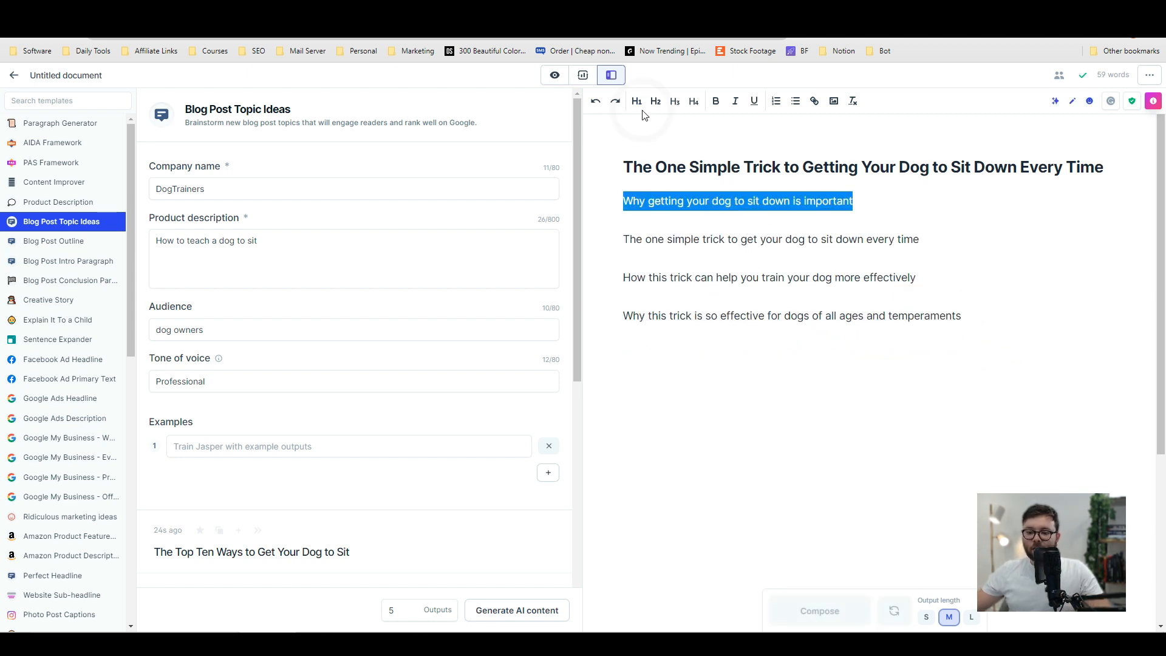
click(52, 142)
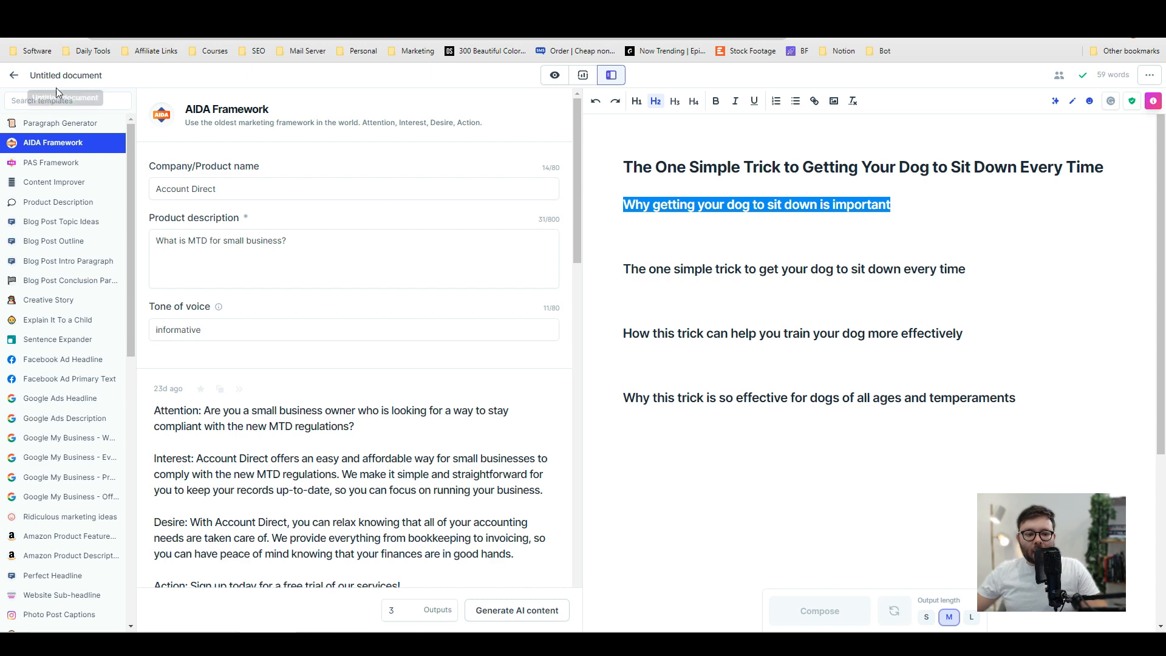
click(61, 123)
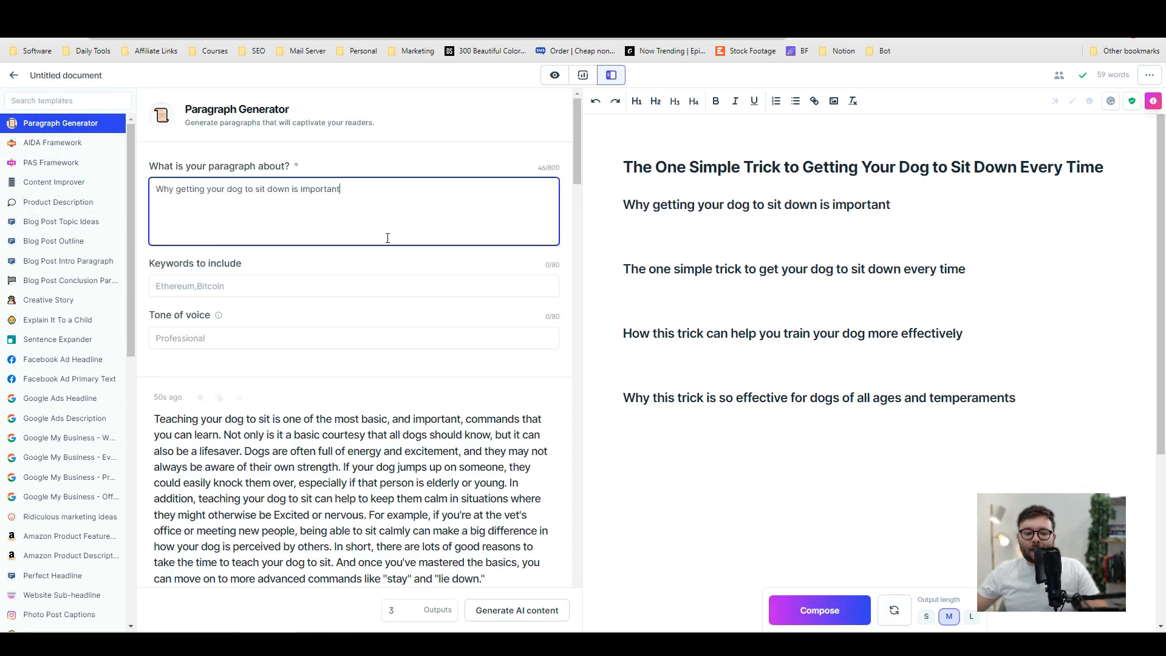
- Generate paragraphs on why sitting matters and insert the top one under the first subheading
click(516, 610)
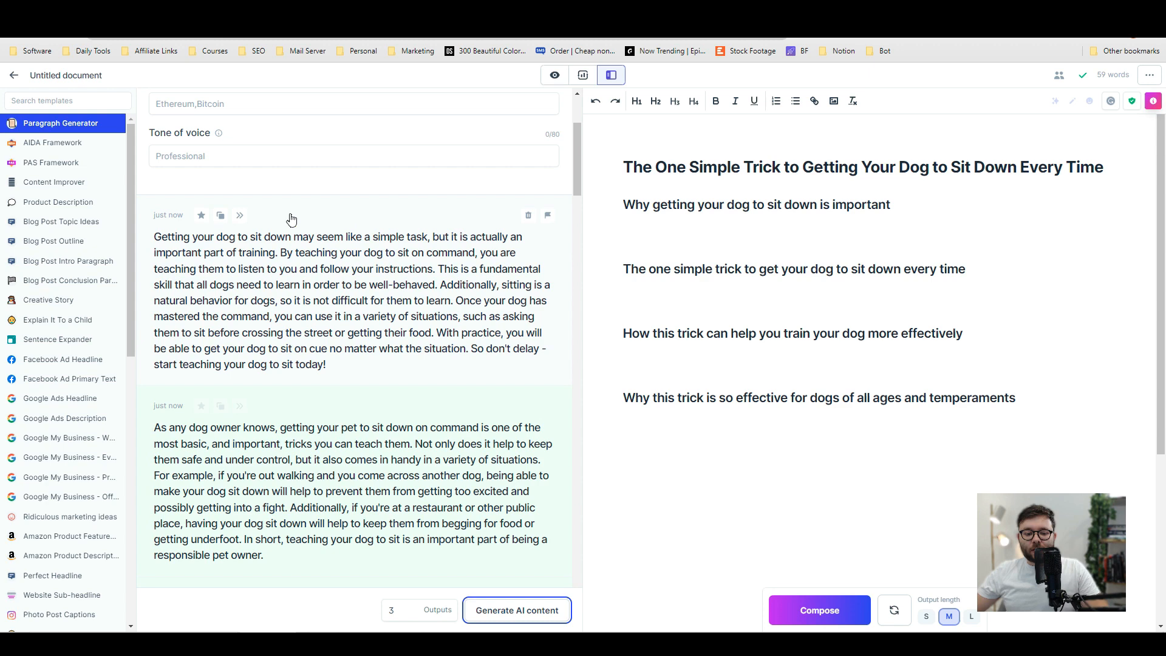
click(220, 215)
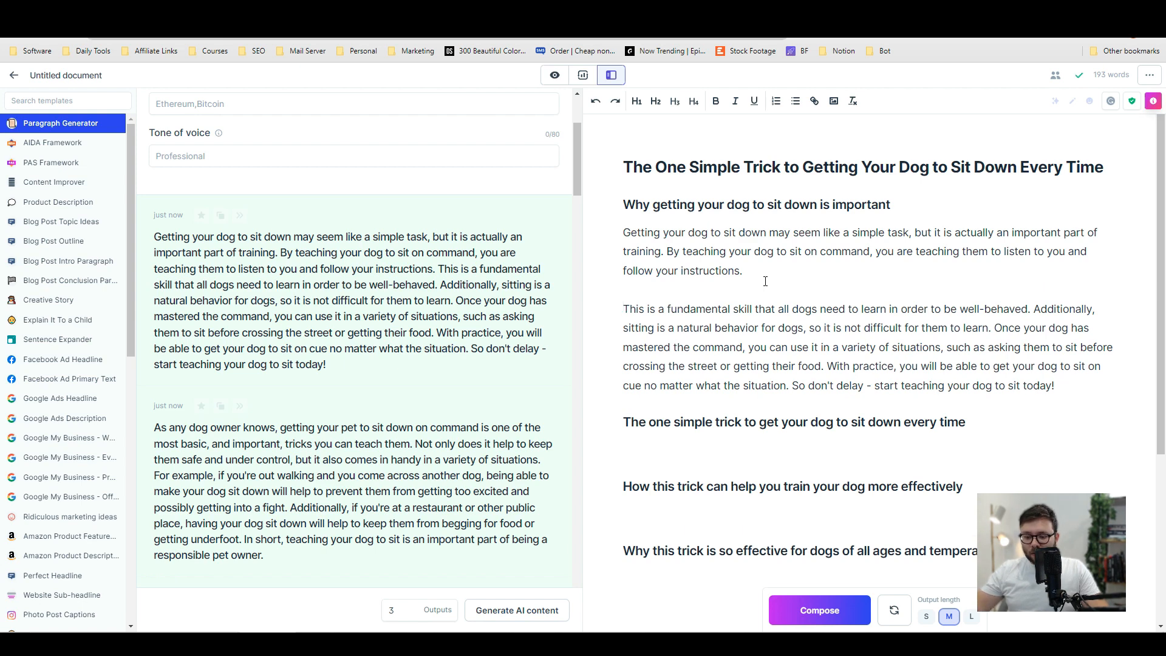
click(1056, 384)
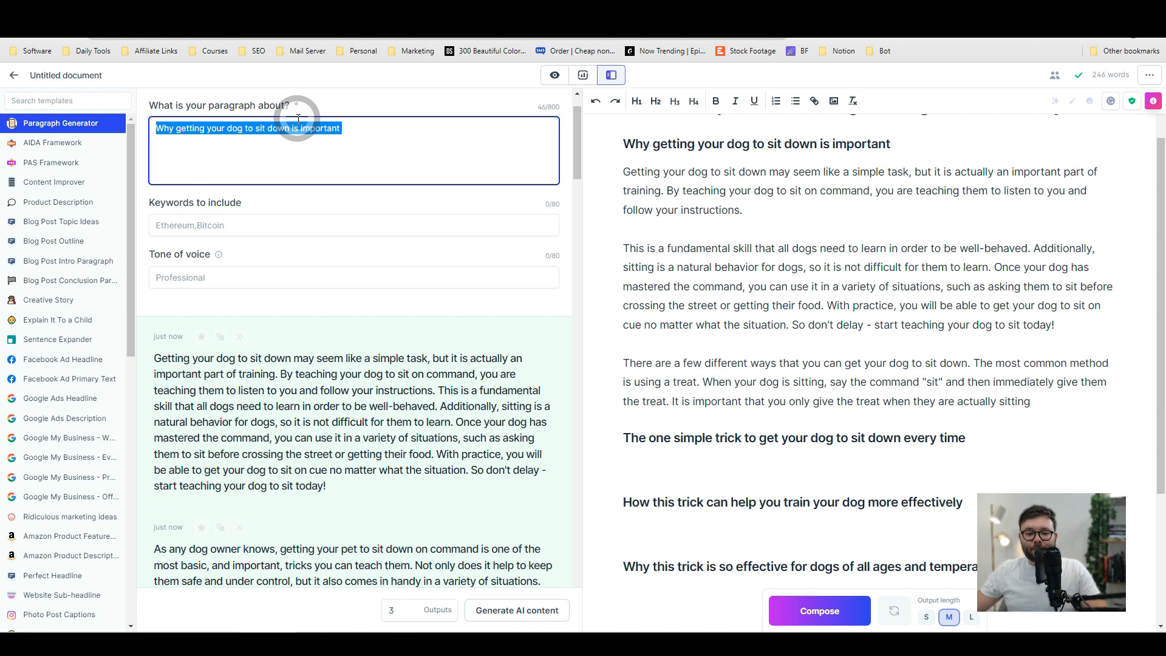
- Generate and insert a treat-based sit paragraph under the trick heading, then select the next heading
click(516, 610)
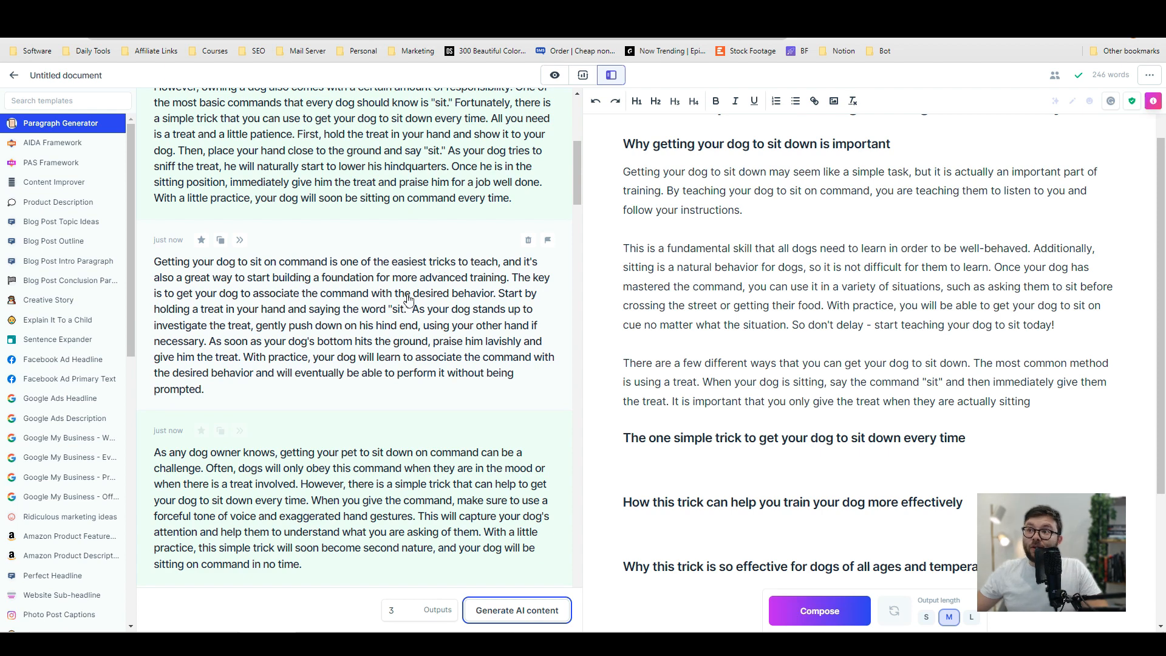
mouse_move(220, 239)
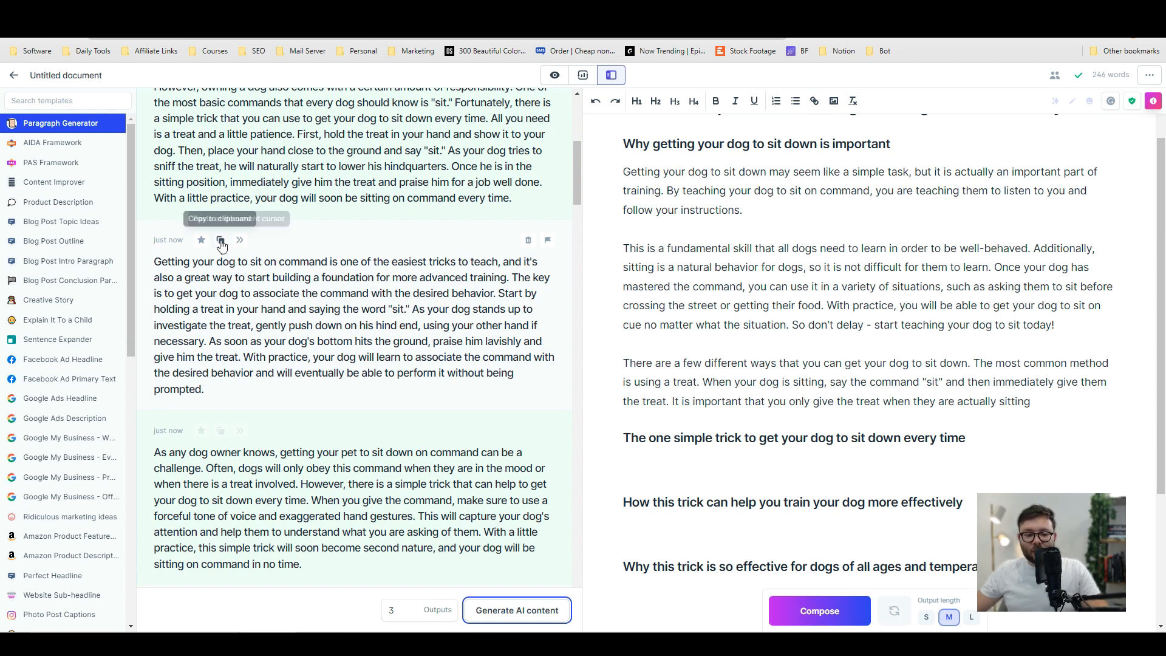
click(220, 239)
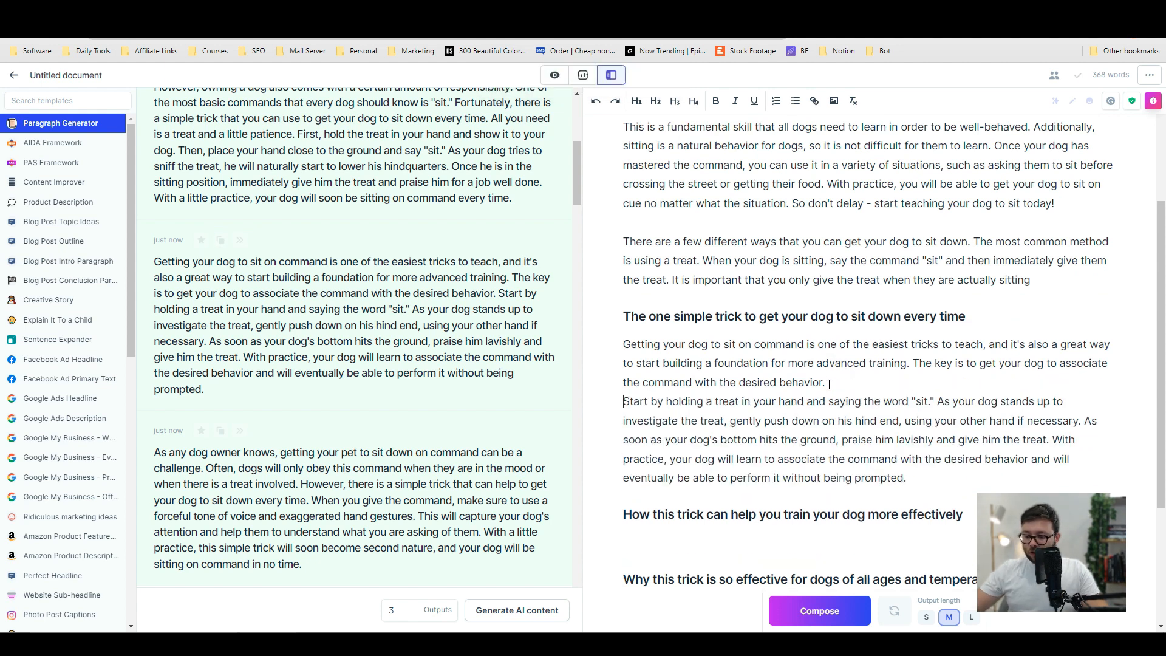
scroll(down, 3)
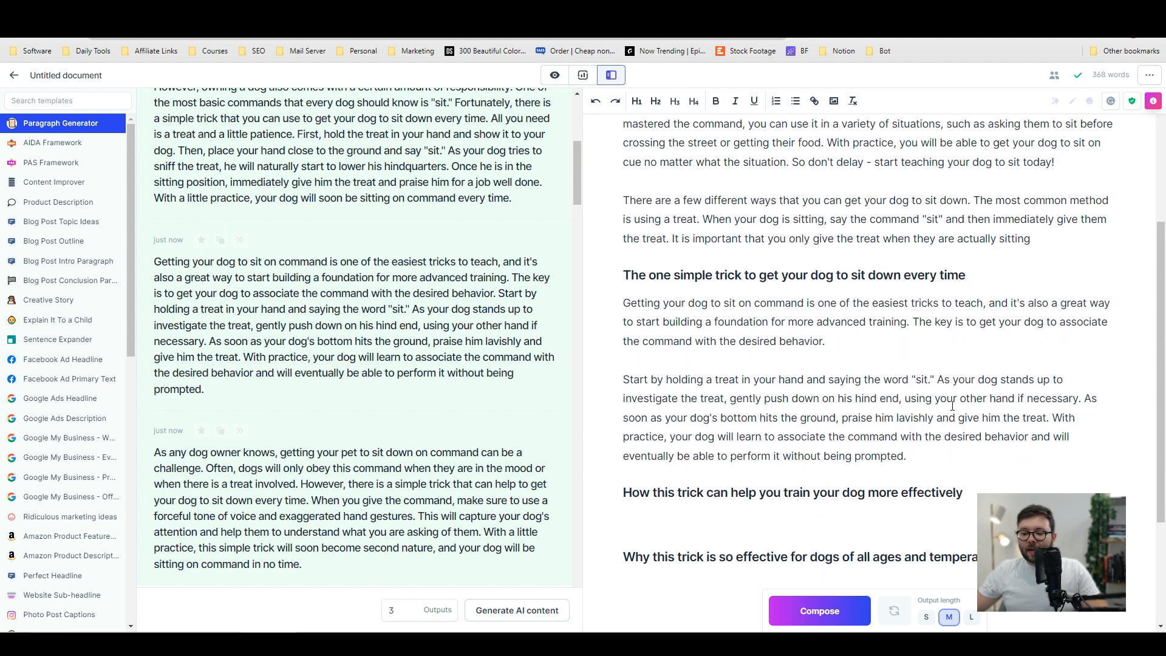
double_click(768, 411)
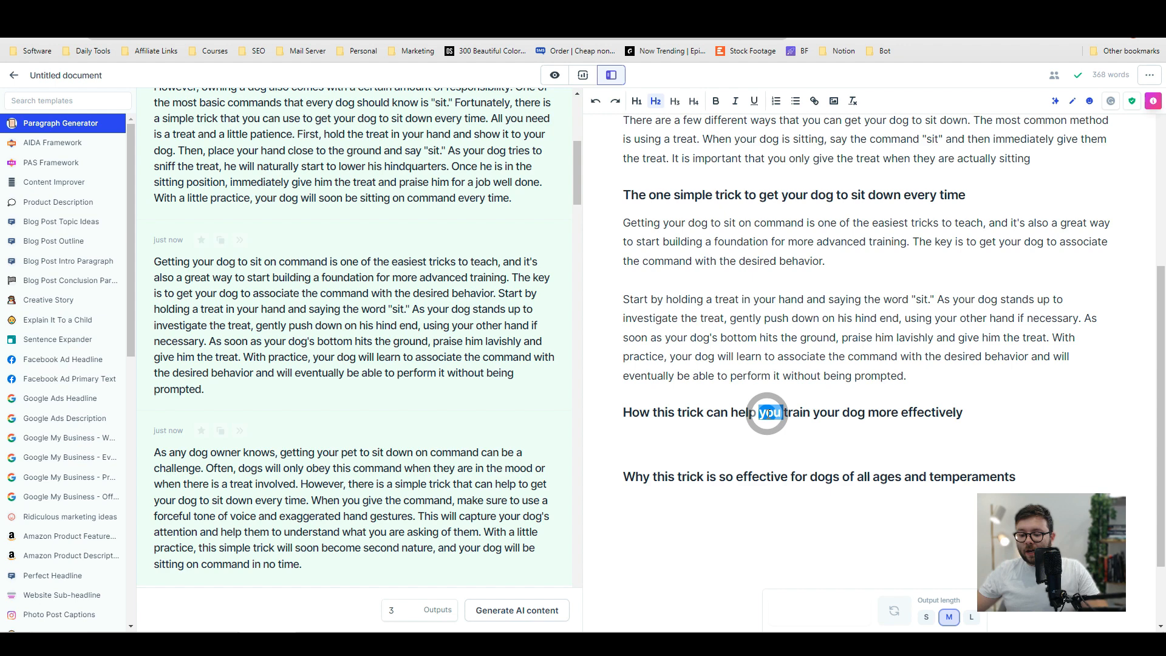
triple_click(768, 412)
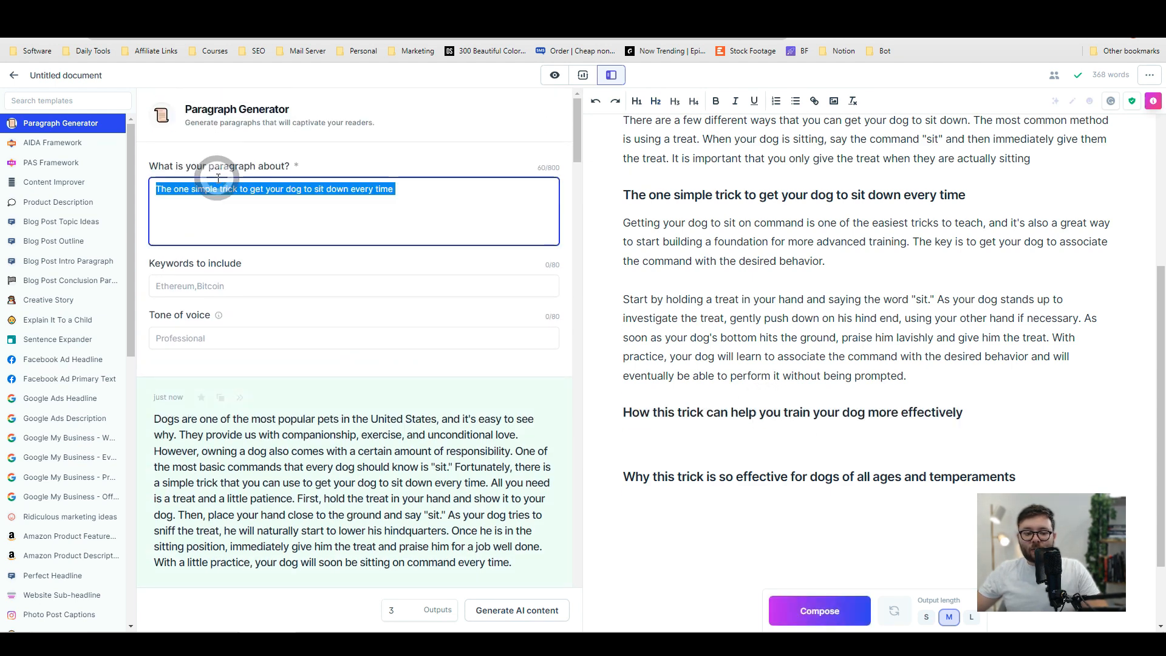
- Generate and insert the hand-signals and energy paragraphs under the last two subheadings
click(516, 610)
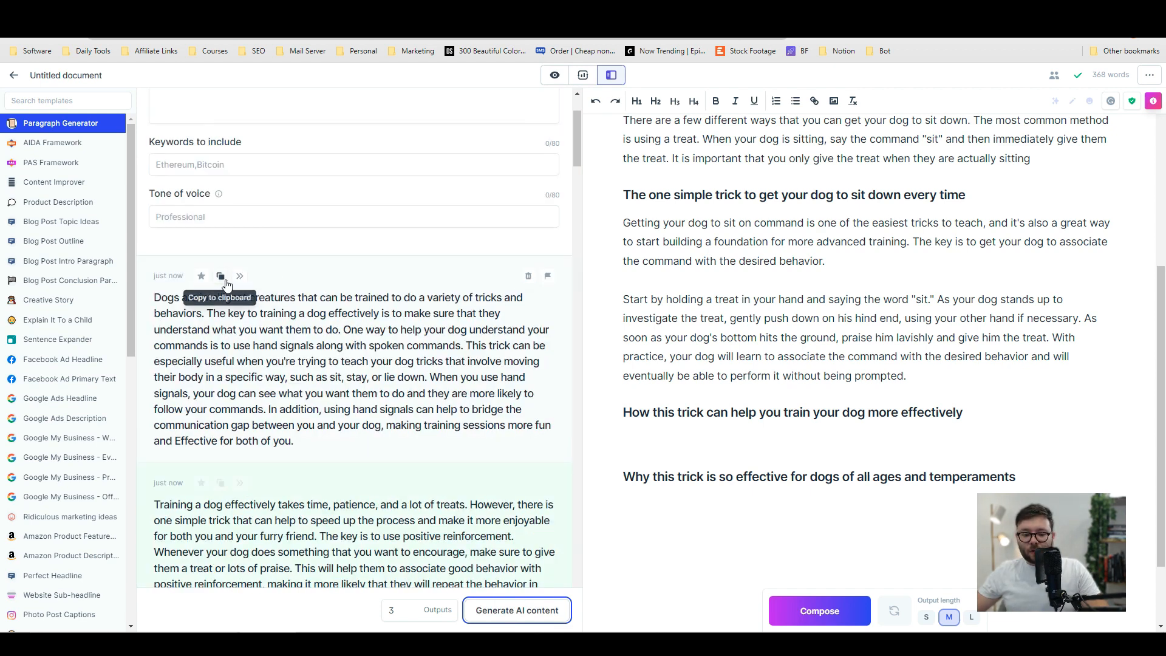
click(220, 276)
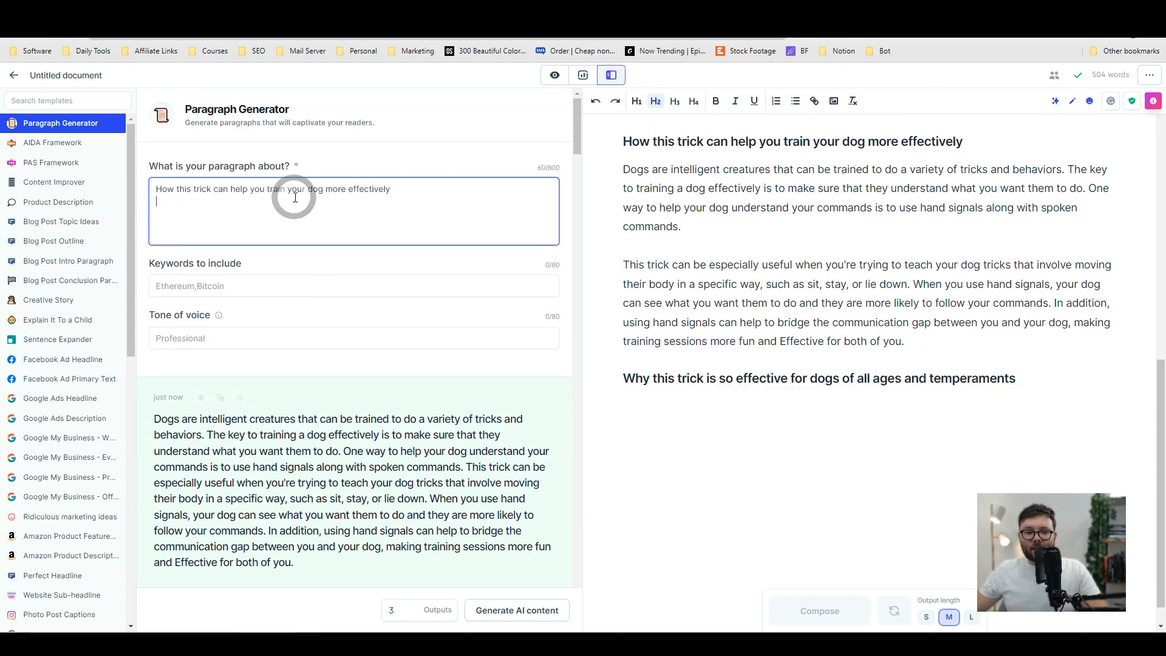
click(515, 610)
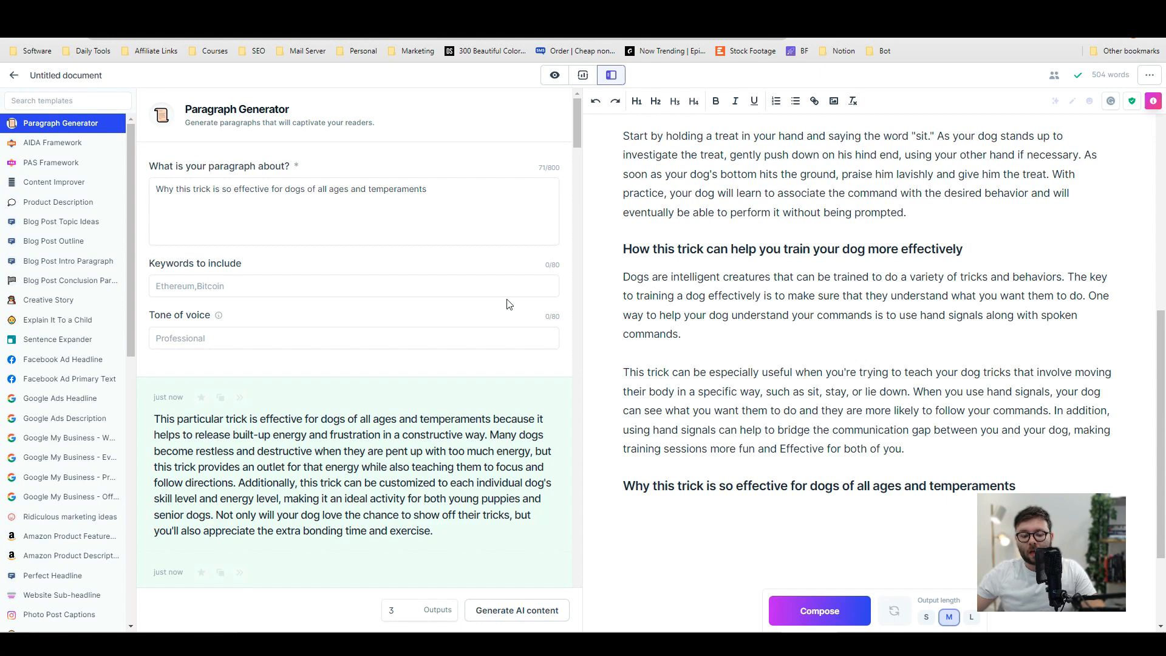
click(220, 276)
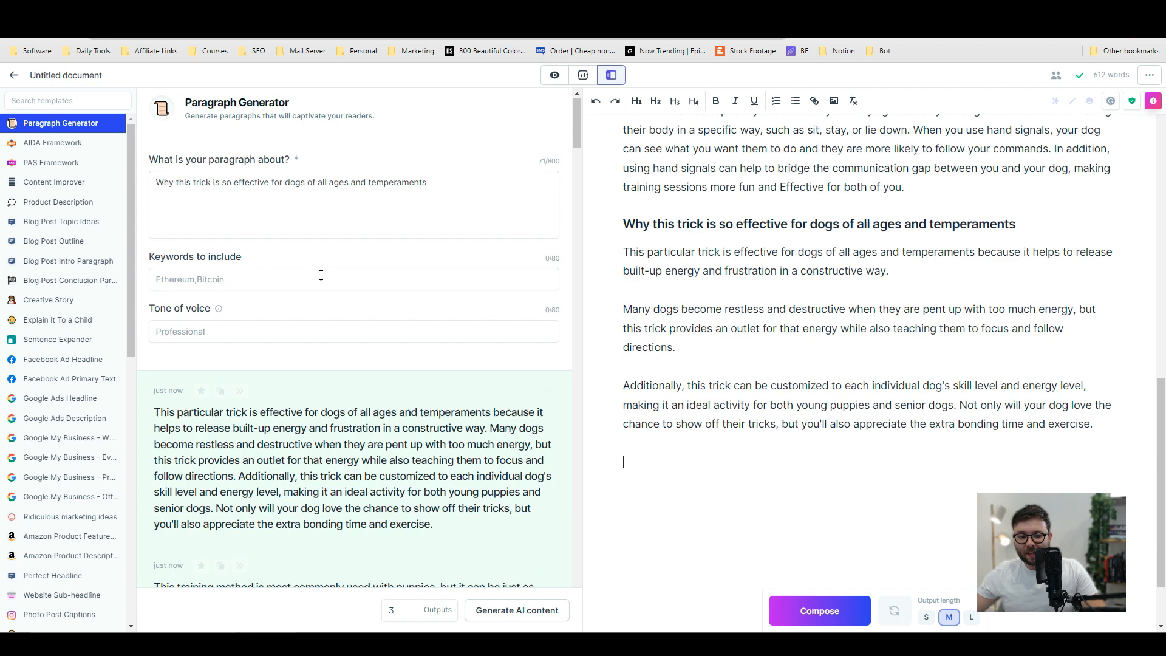
- Find the Blog Post Conclusion Paragraph template via 'con' and fill in the call to action
text(con)
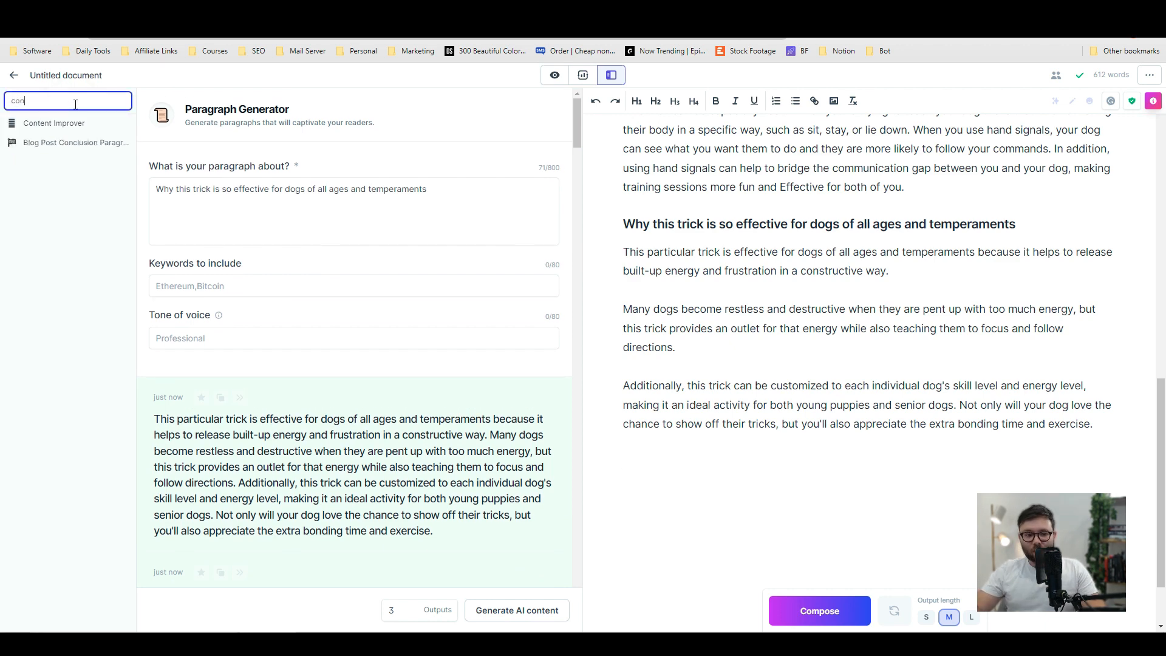
click(73, 142)
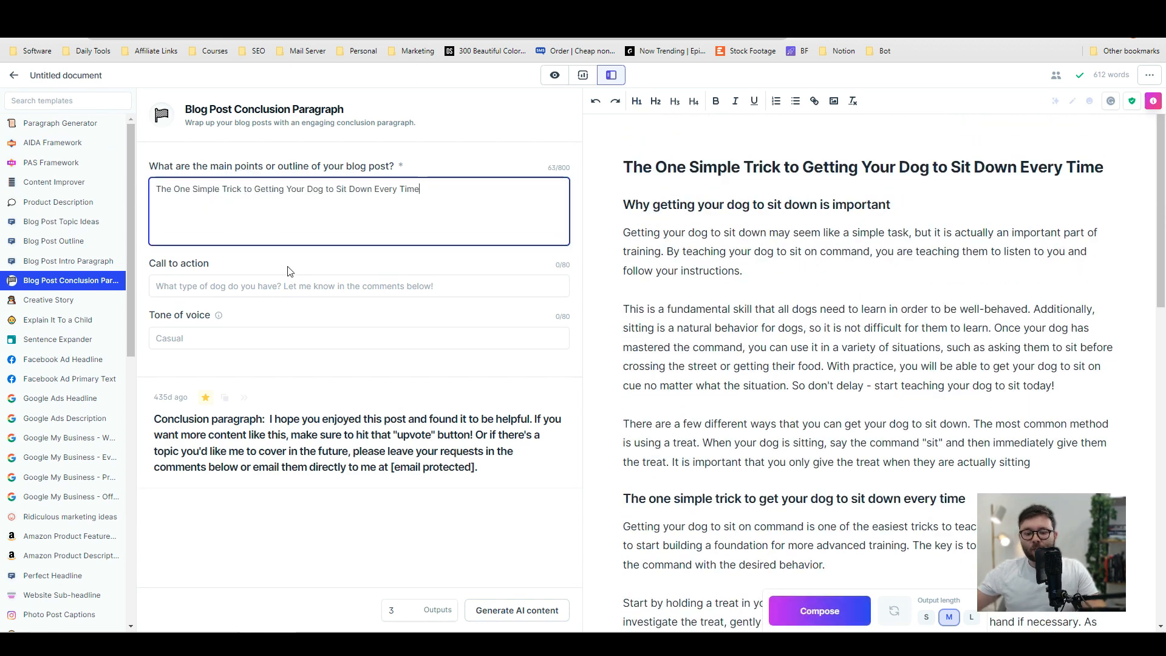
click(359, 285)
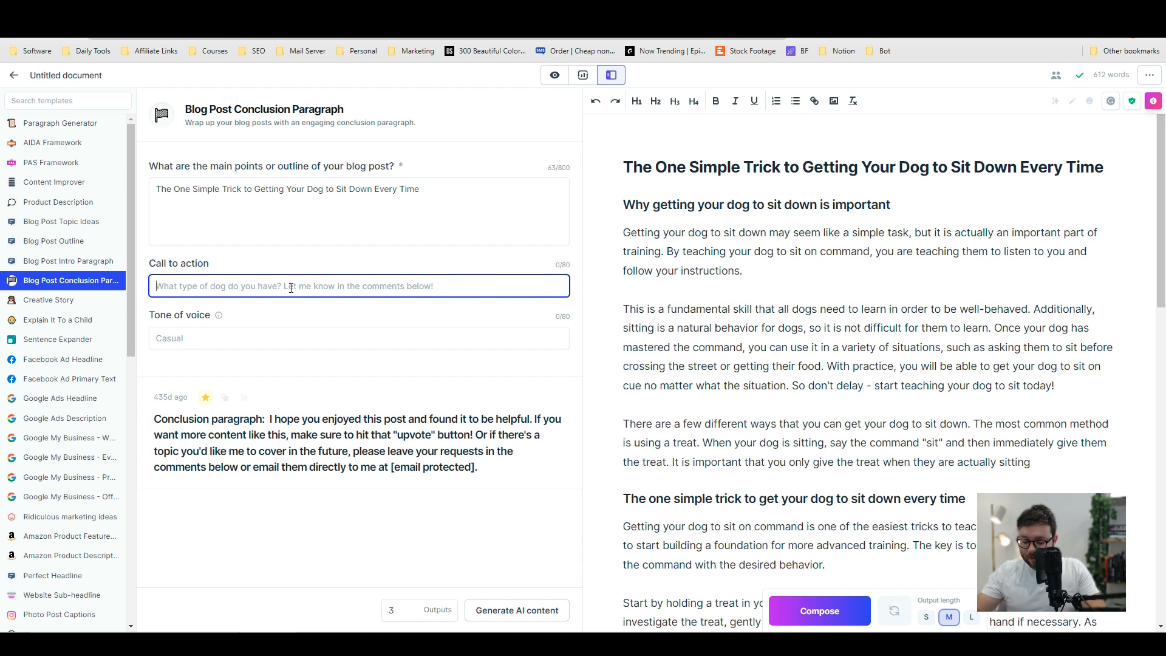
text(call 00 00 00 for a discount)
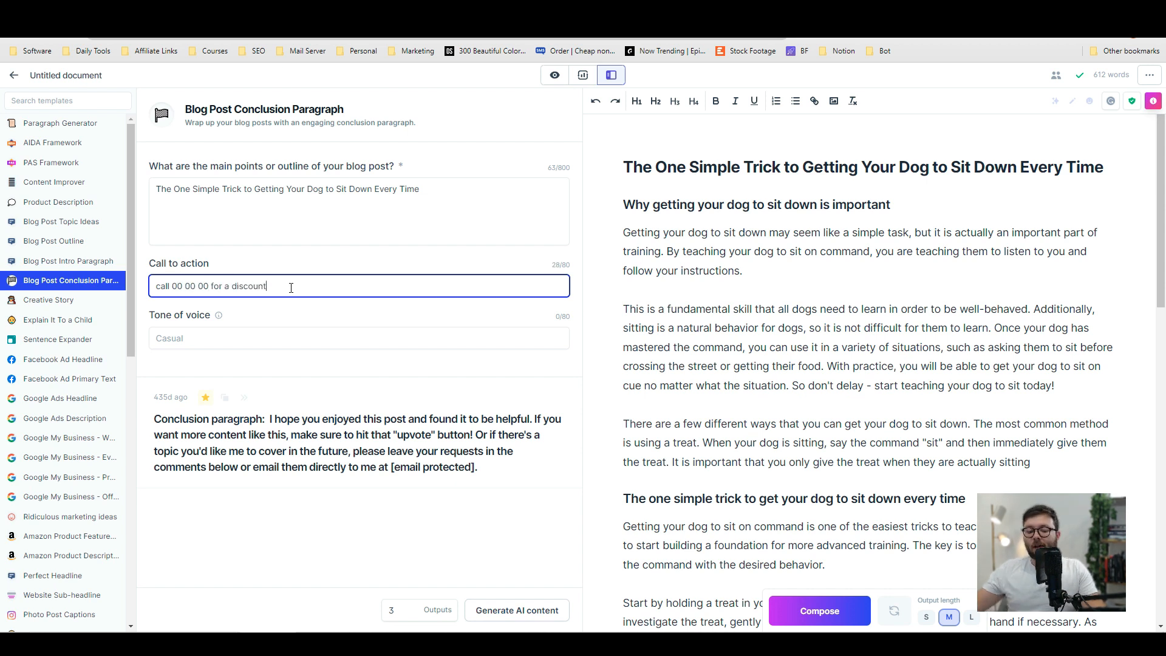
- Generate discount-offer conclusion paragraphs and begin a 'Conclusion' line at the post's end
click(516, 610)
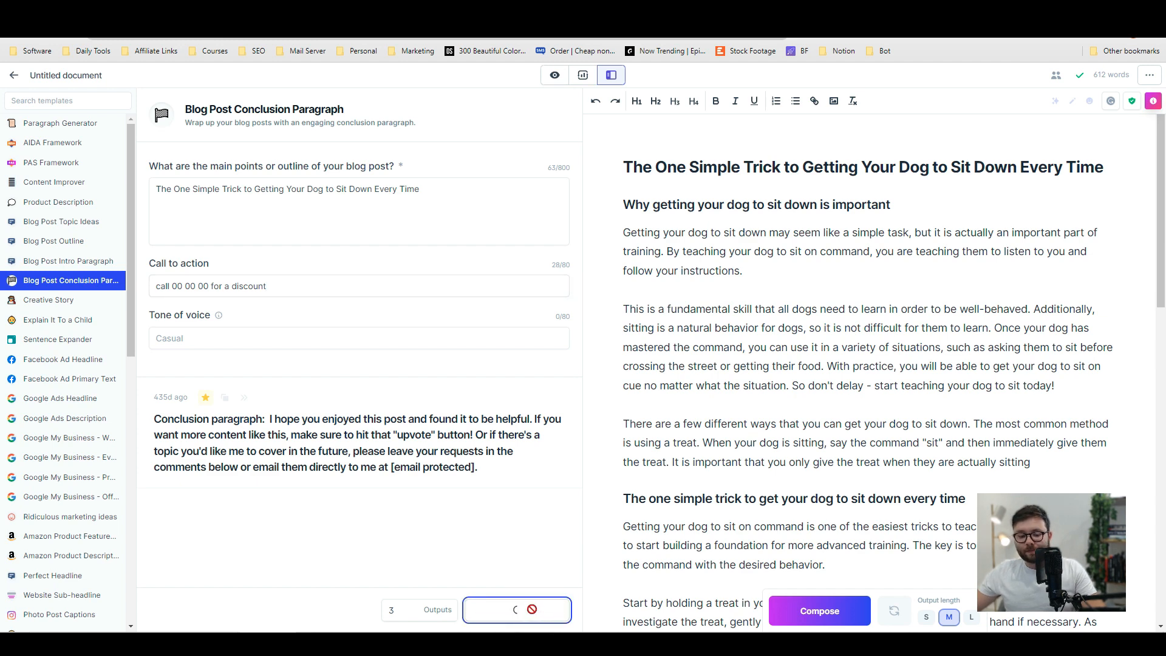
click(516, 610)
text(C)
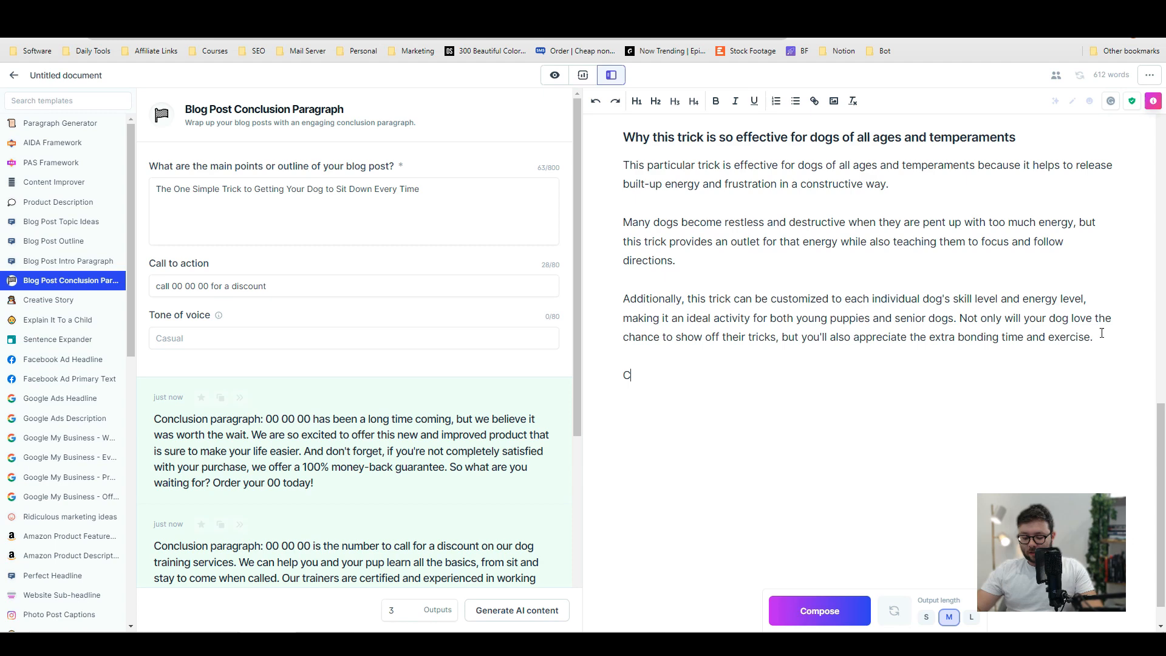
text(onclusion)
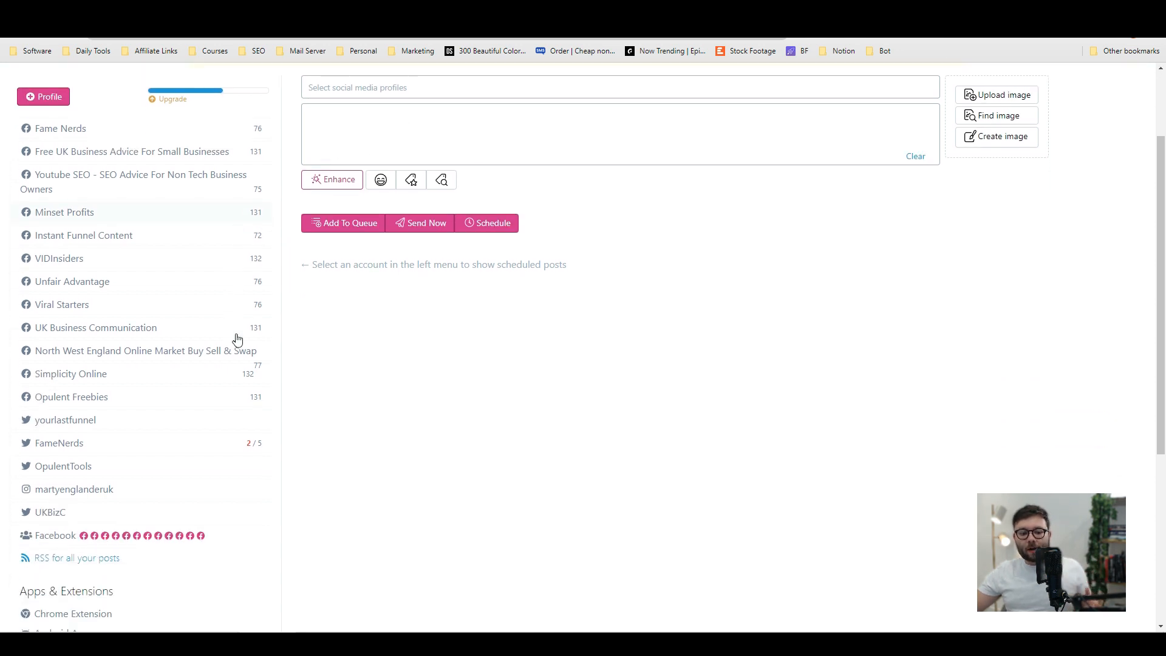
- Review the scheduled post queues of Fame Nerds and another account in RiteForge
scroll(down, 3)
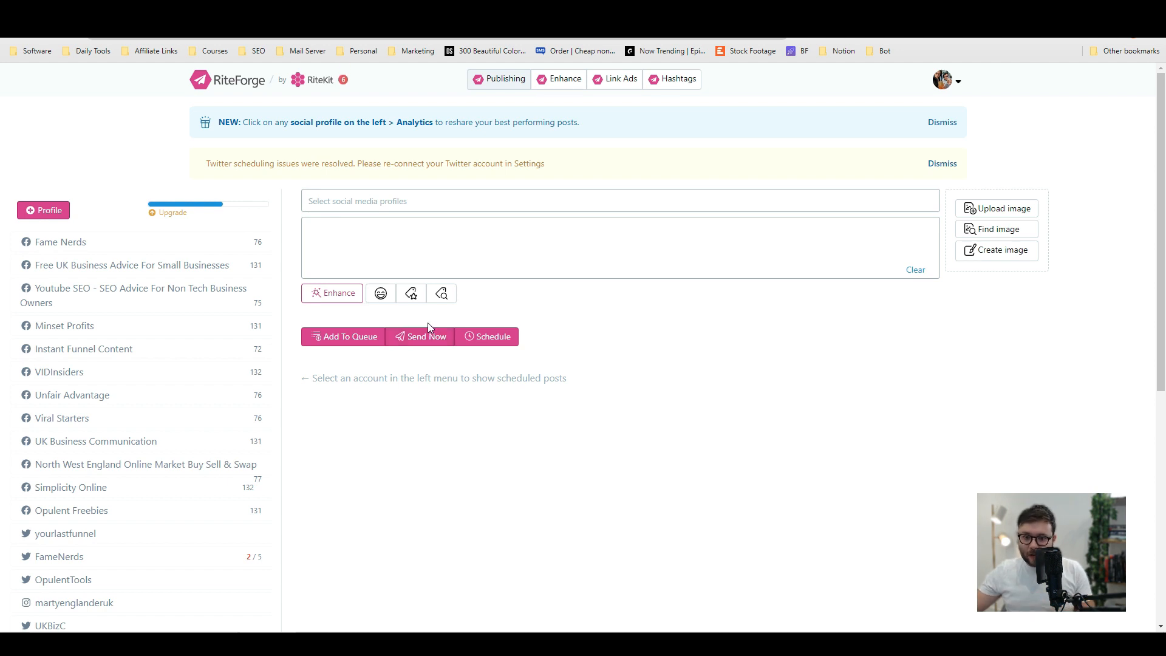
click(59, 241)
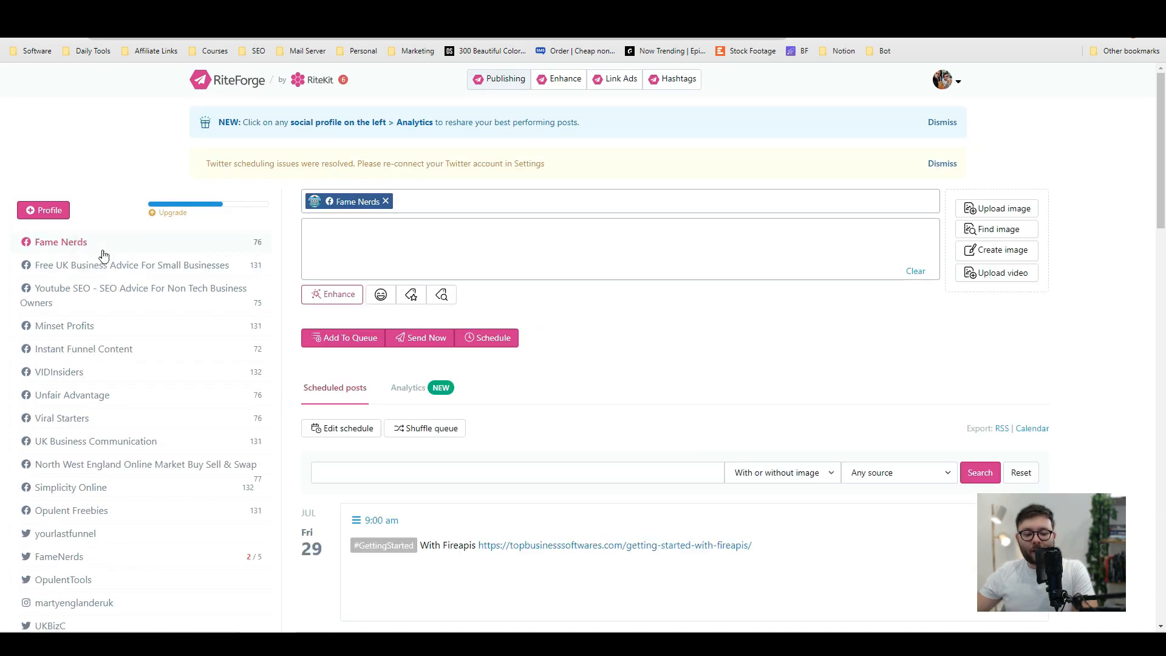
scroll(down, 3)
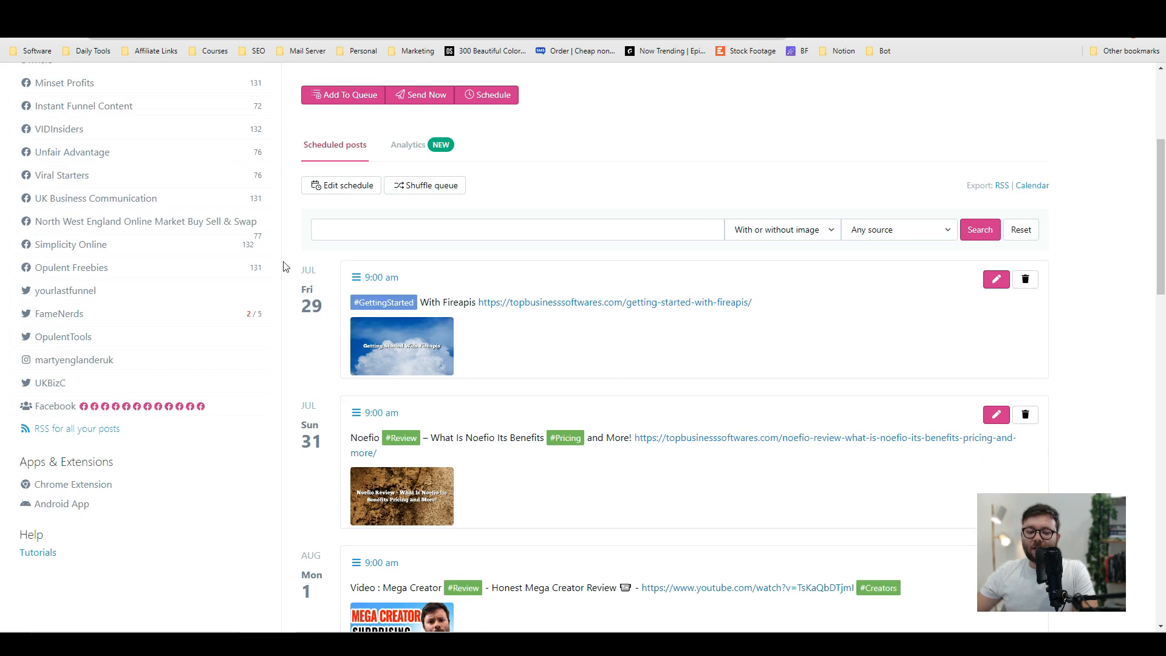
scroll(down, 3)
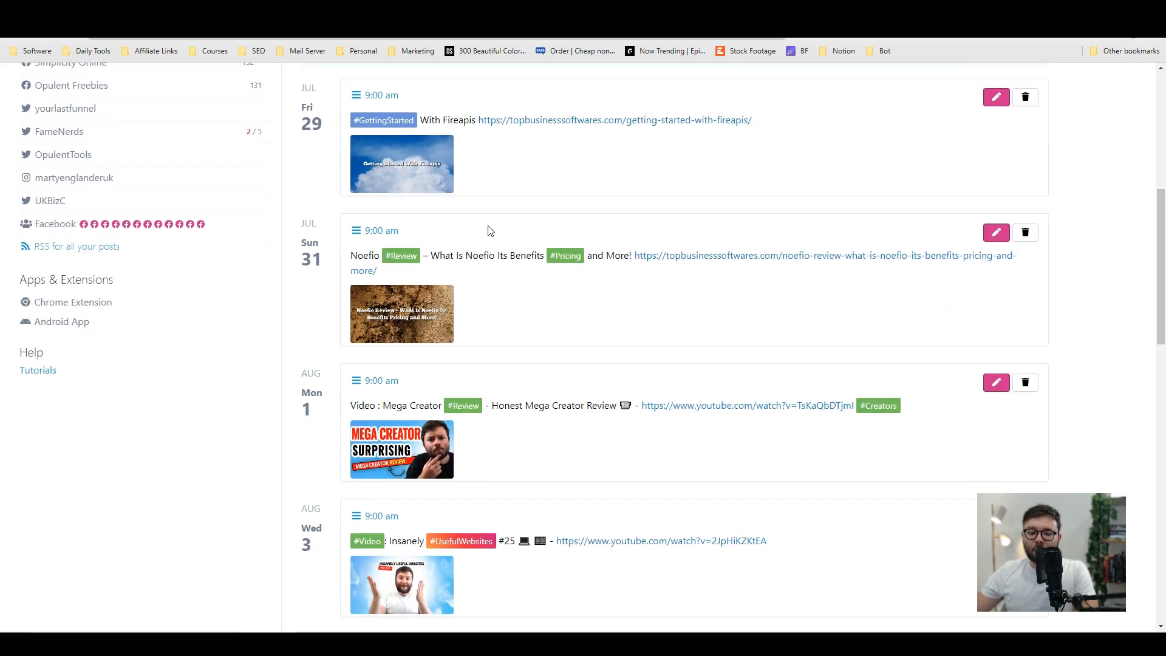
scroll(down, 3)
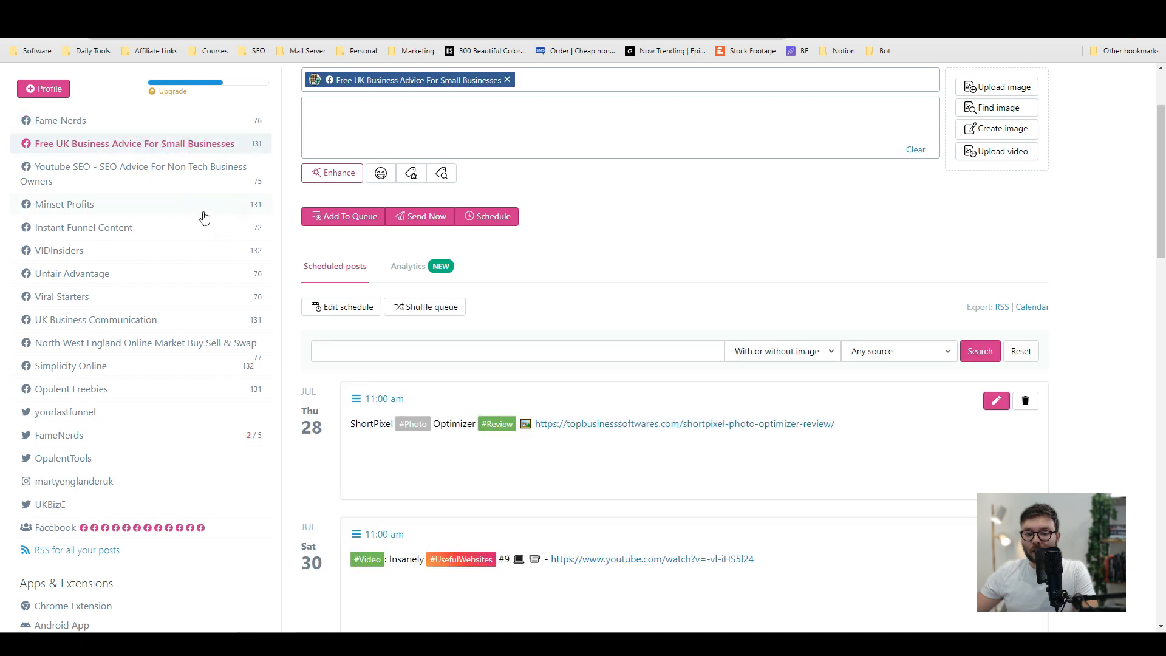
scroll(down, 3)
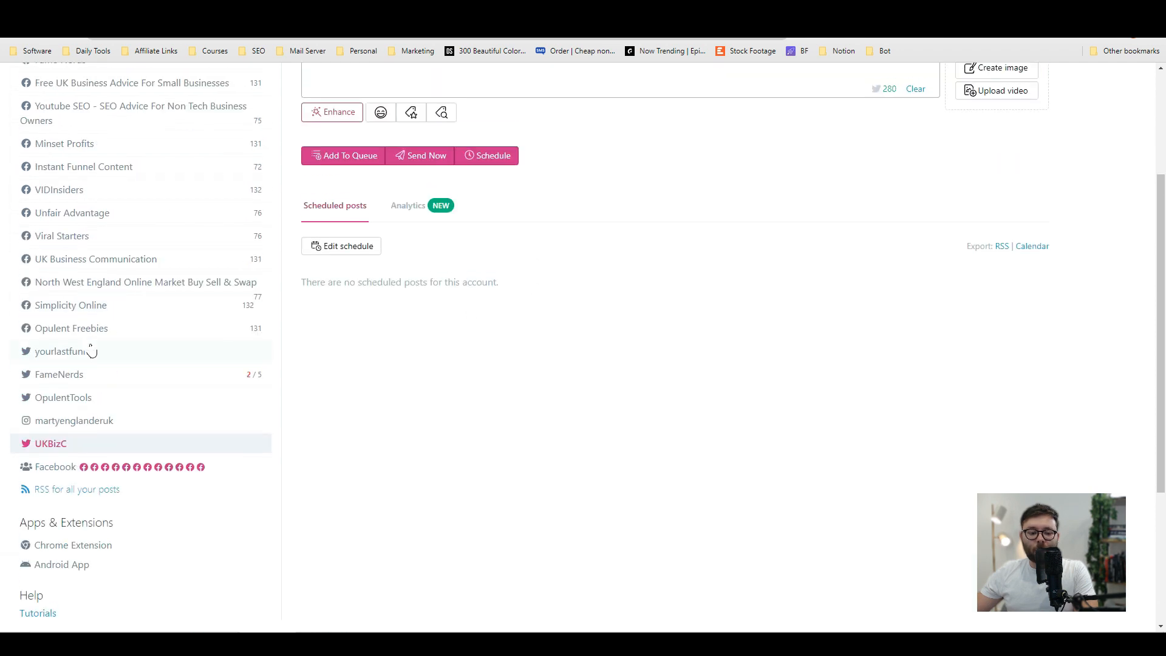
click(63, 236)
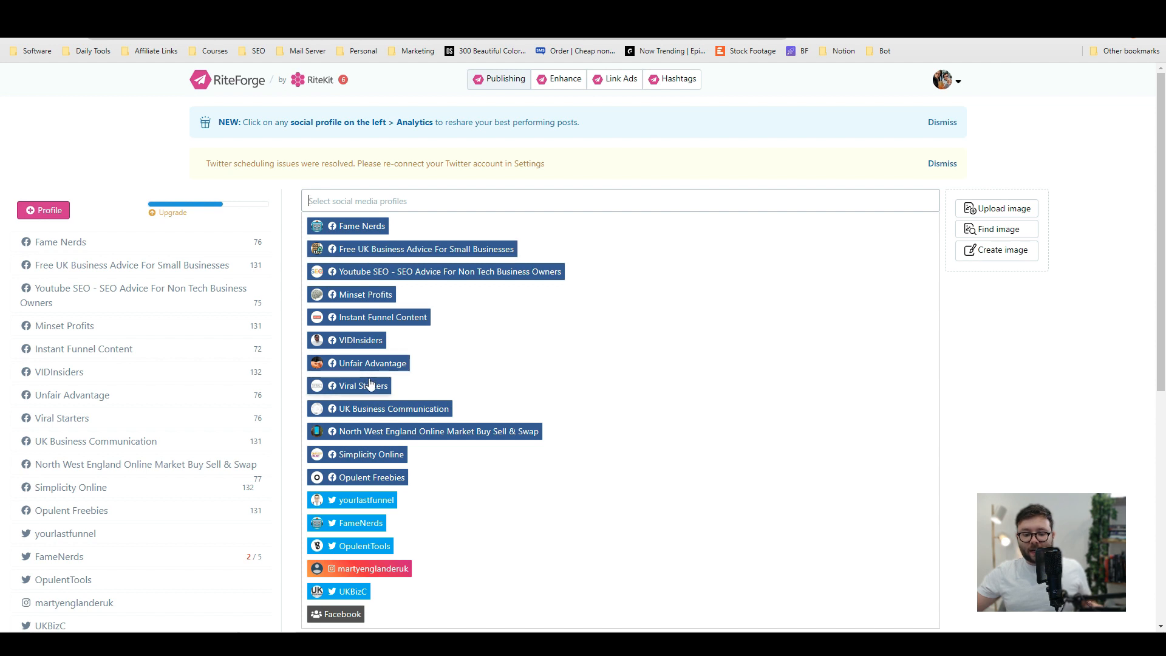
- Target the Fame Nerds profile and place the cursor in the post body
click(364, 226)
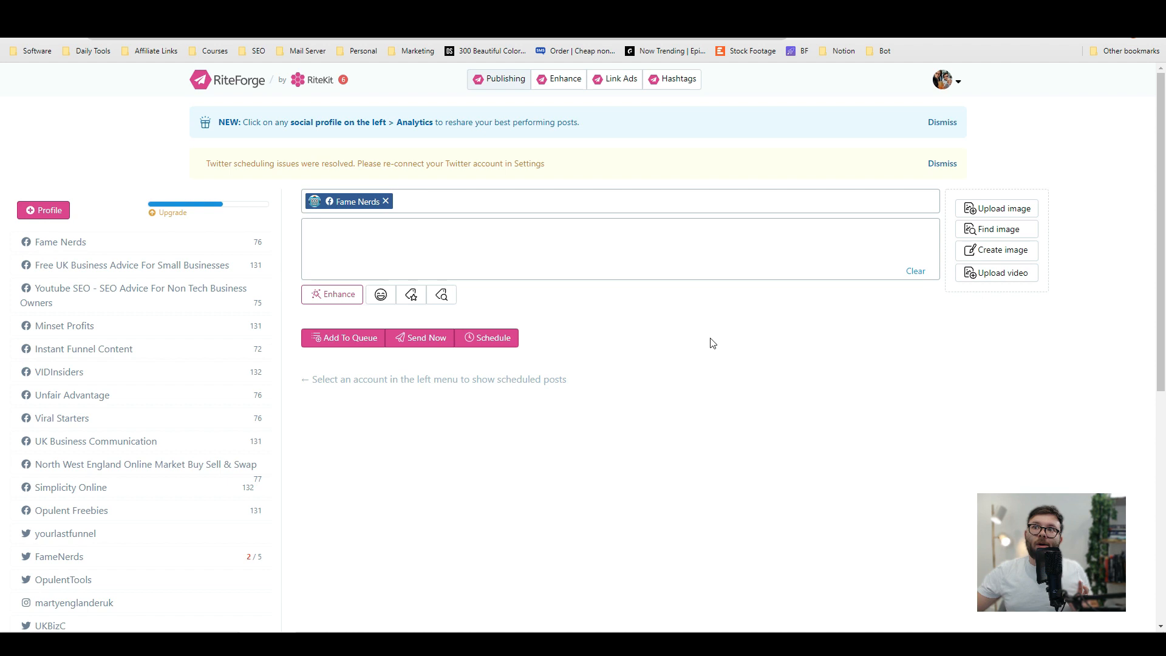
click(386, 228)
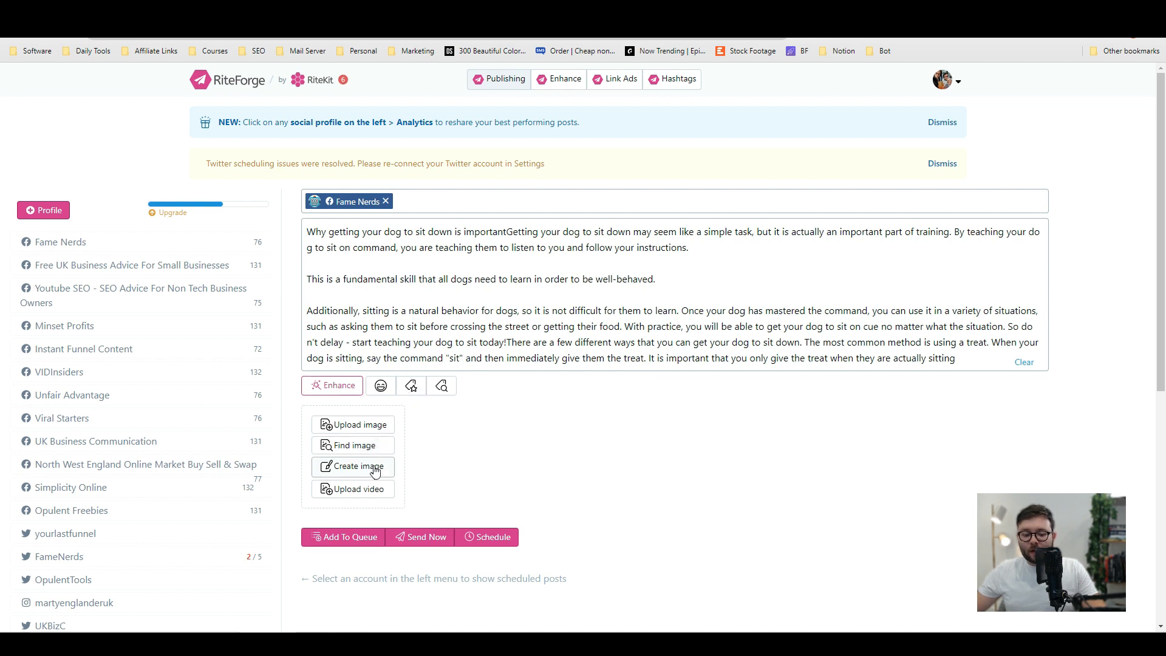
- Create a template image headed 'How to train your dog! TIPS', preview it and save
click(358, 466)
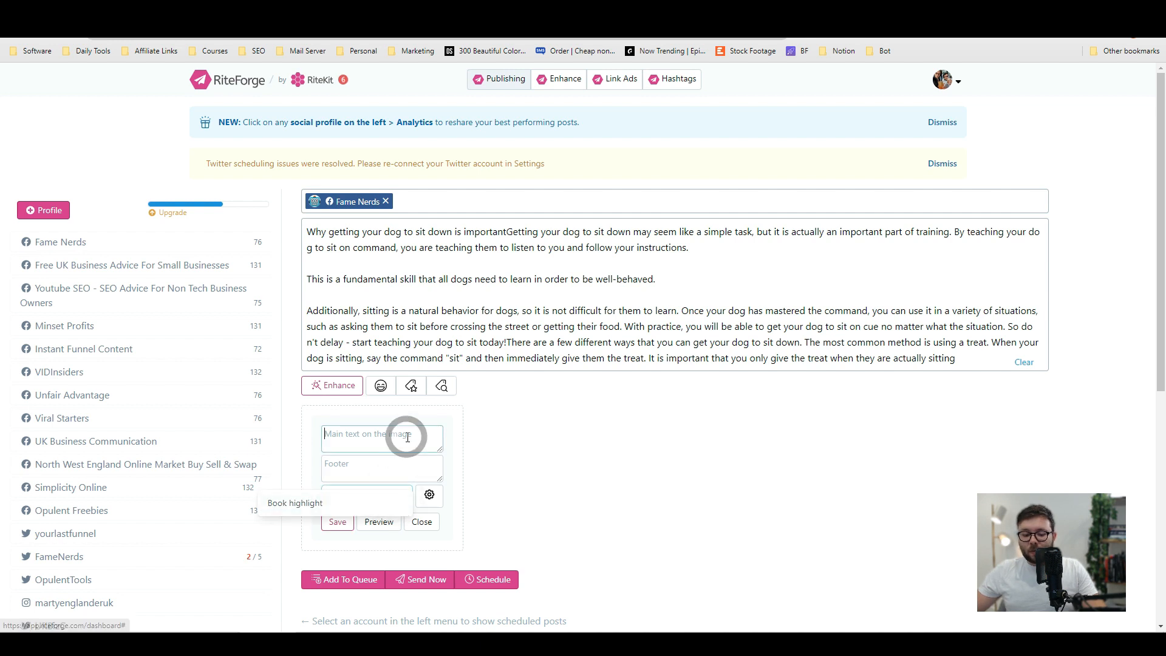
text(How to train)
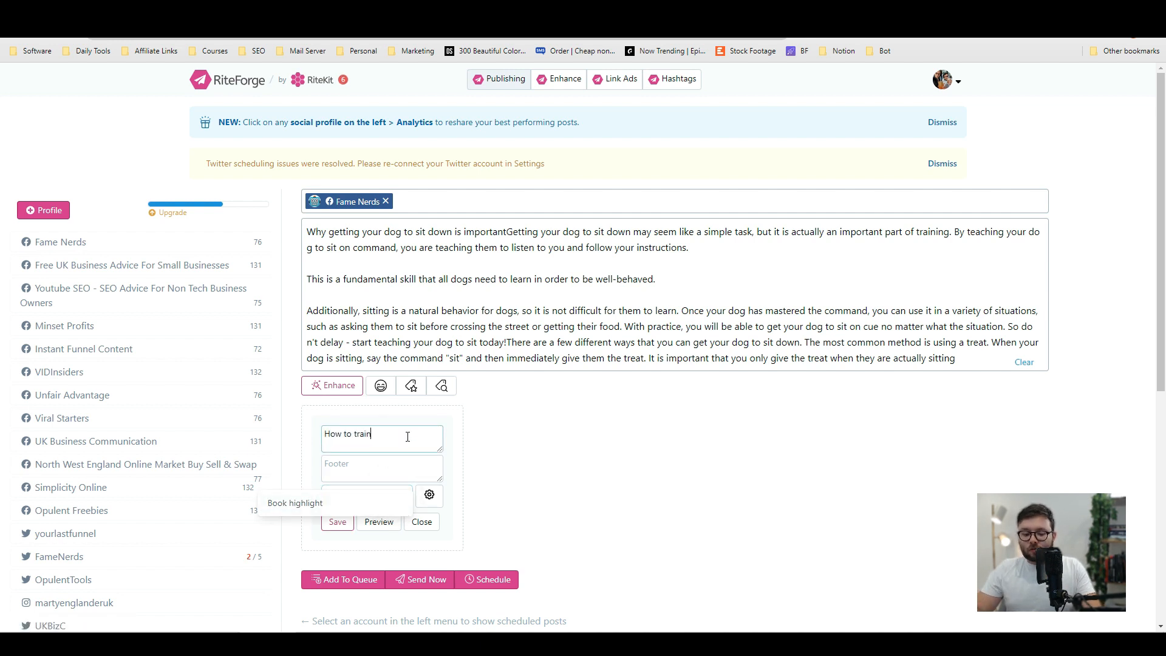
text(your dog! TIPS)
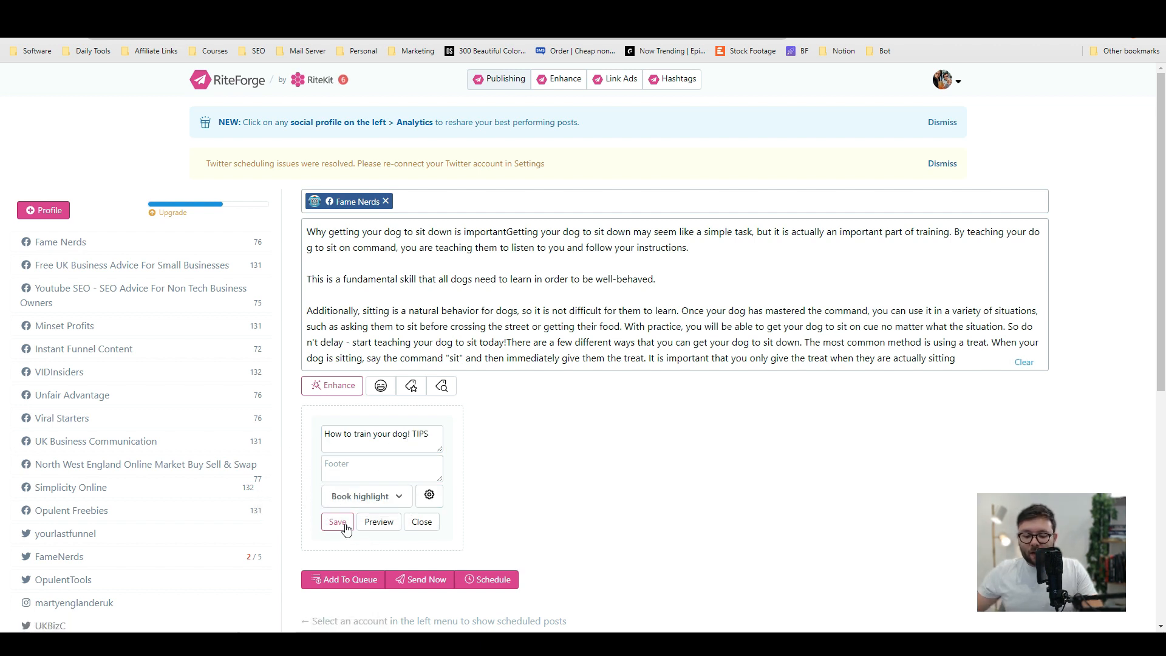
click(378, 521)
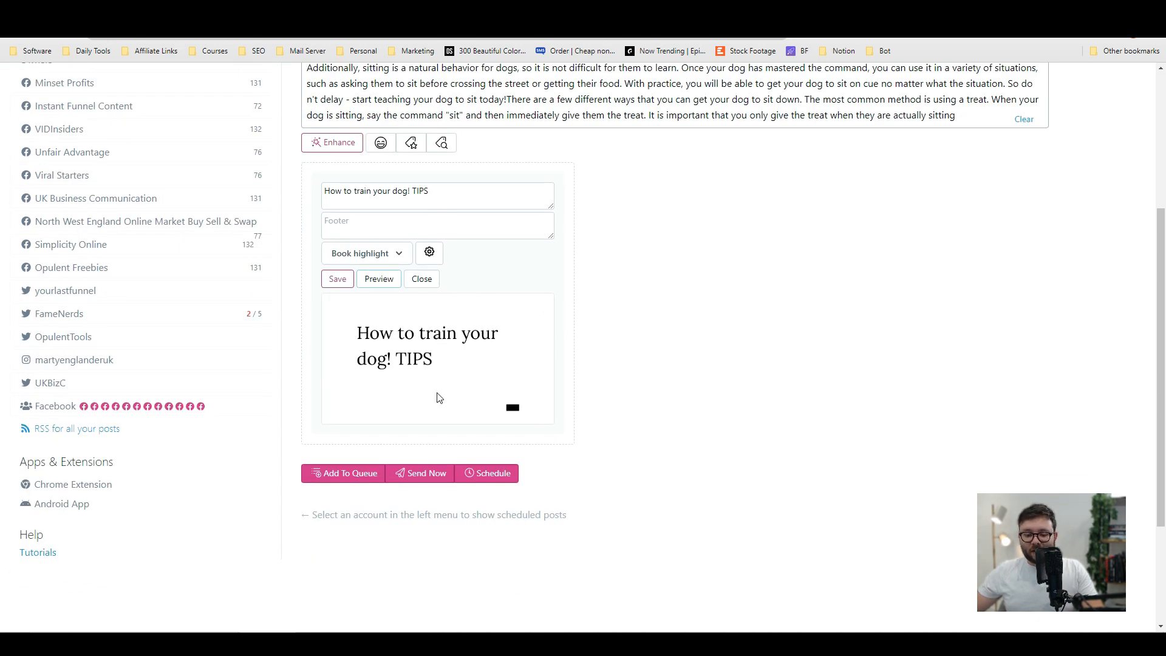
click(337, 278)
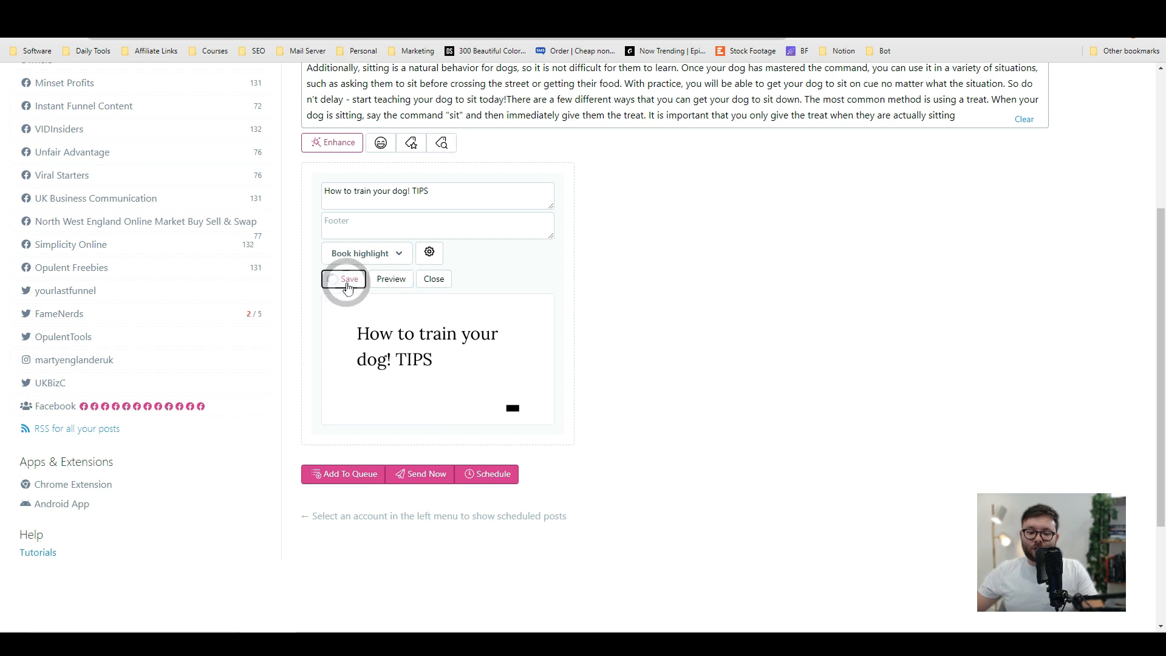
click(345, 279)
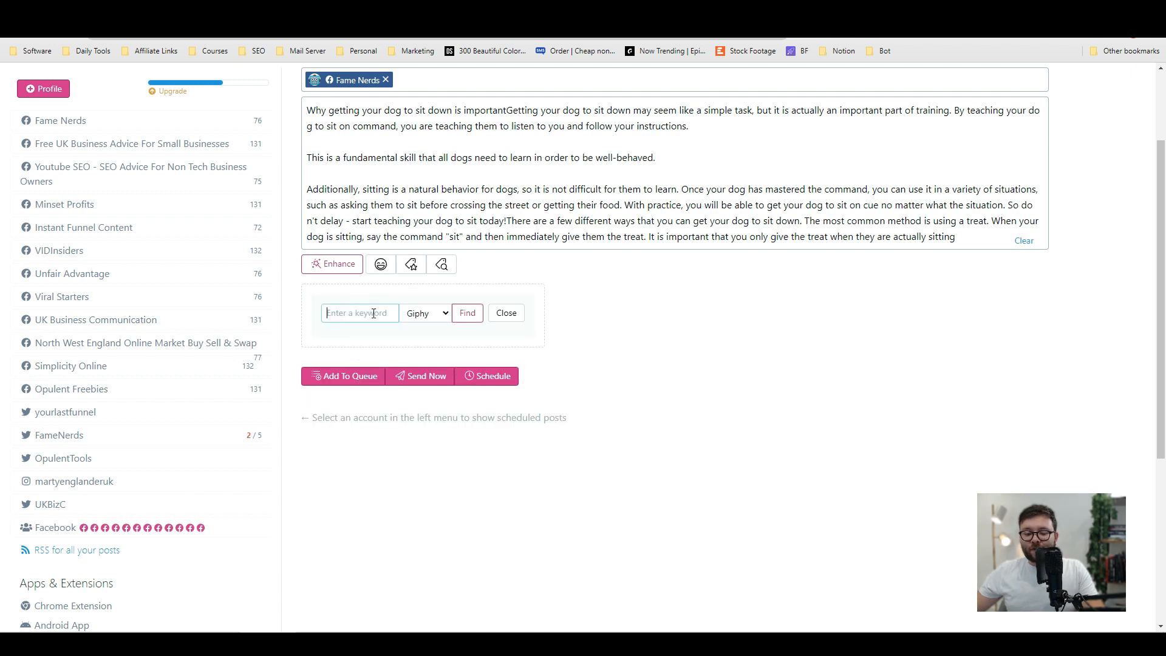
- Search Pixabay for 'dog' and attach the brown dog portrait photo to the post
click(425, 312)
text(dog)
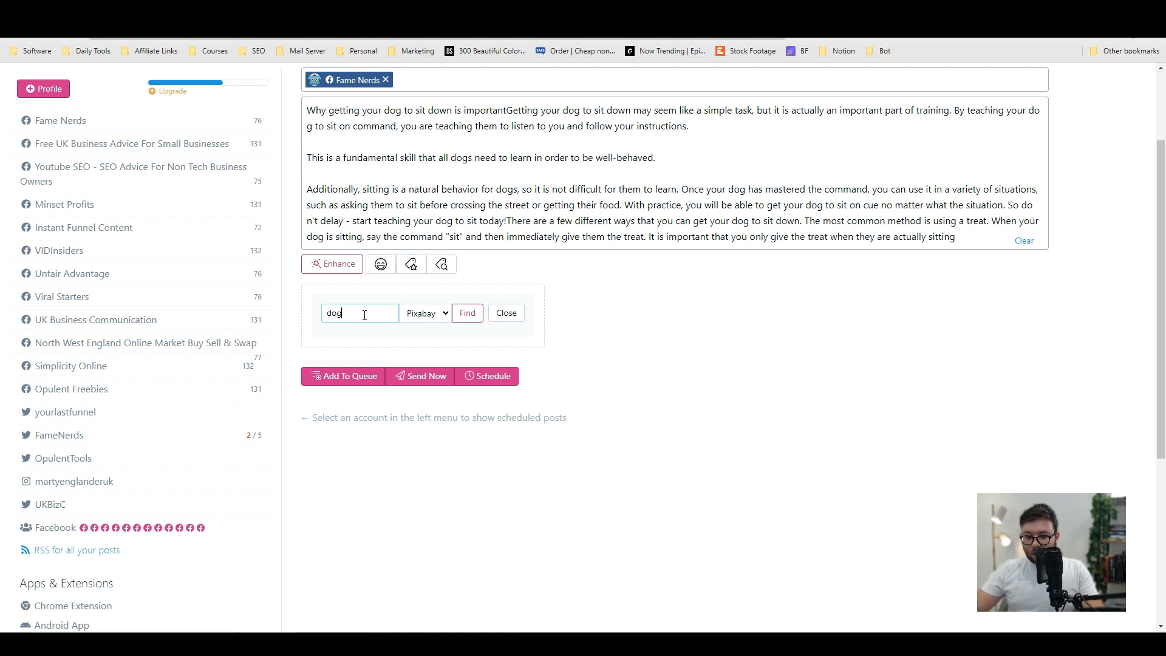
click(468, 312)
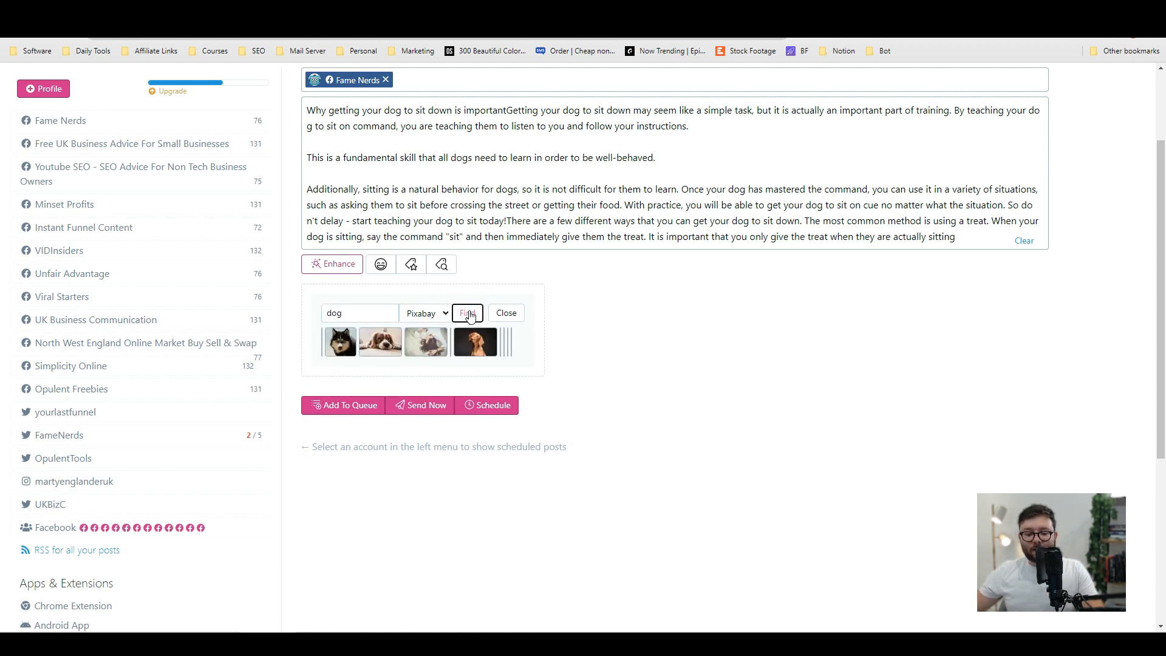
click(466, 312)
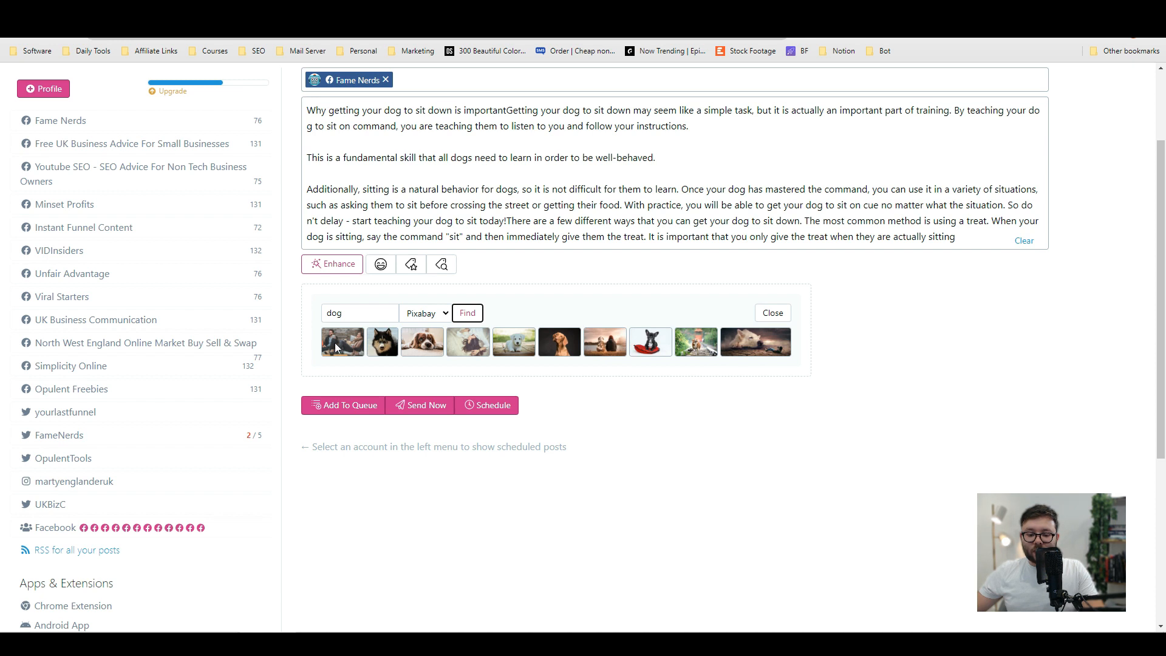
click(559, 342)
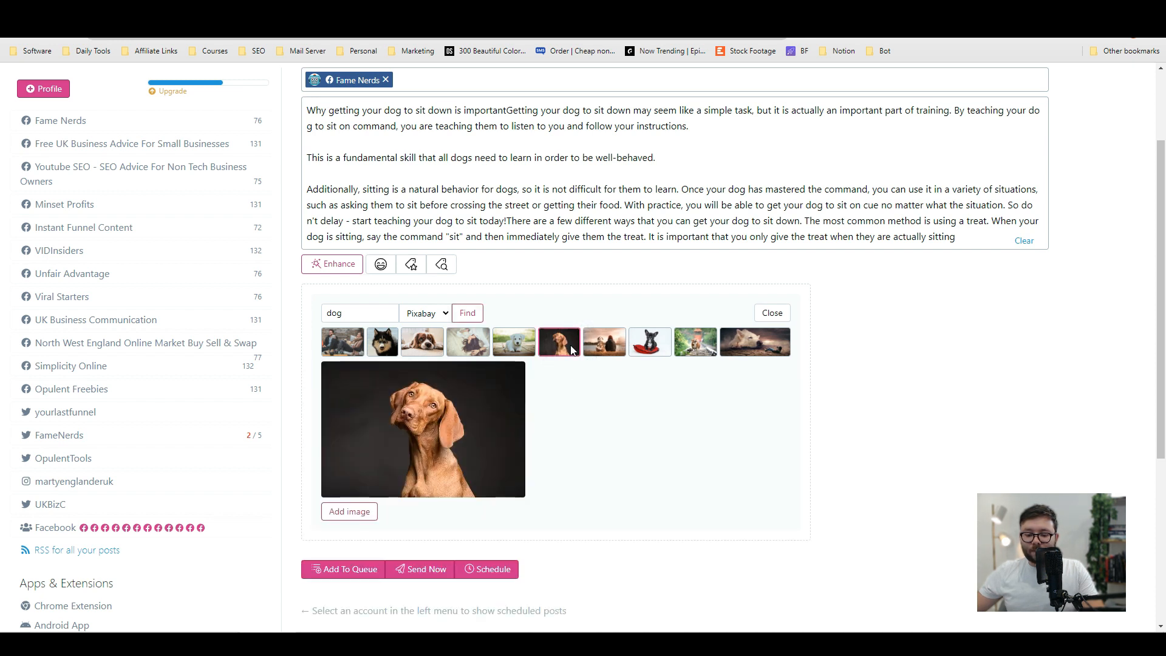
click(349, 511)
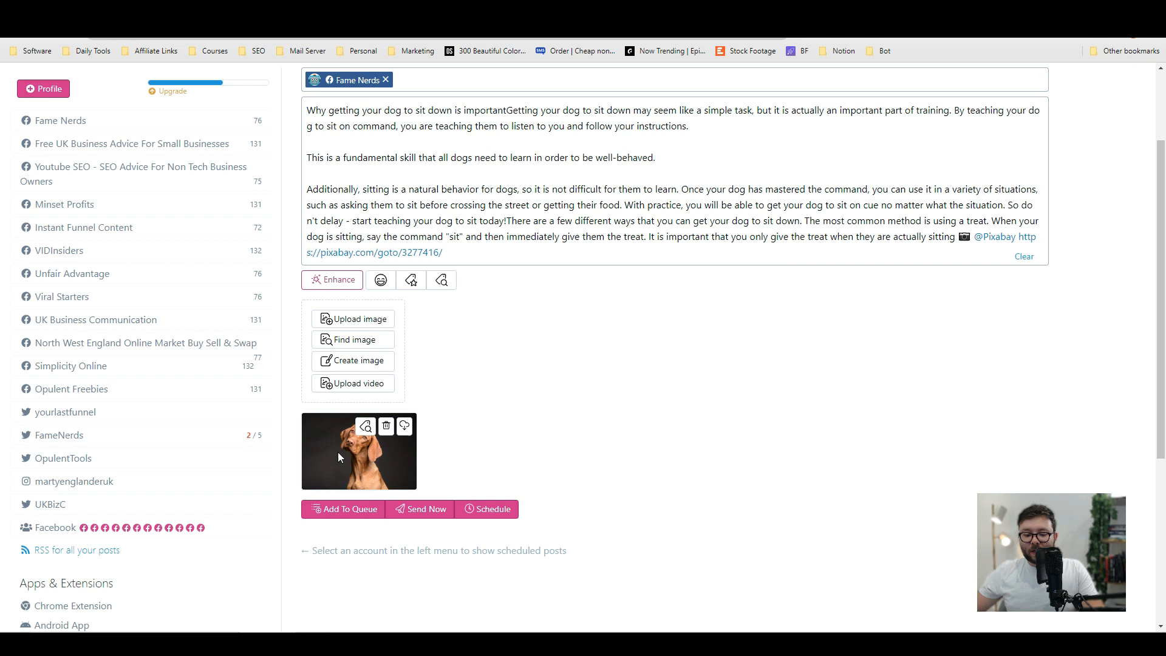
mouse_move(524, 430)
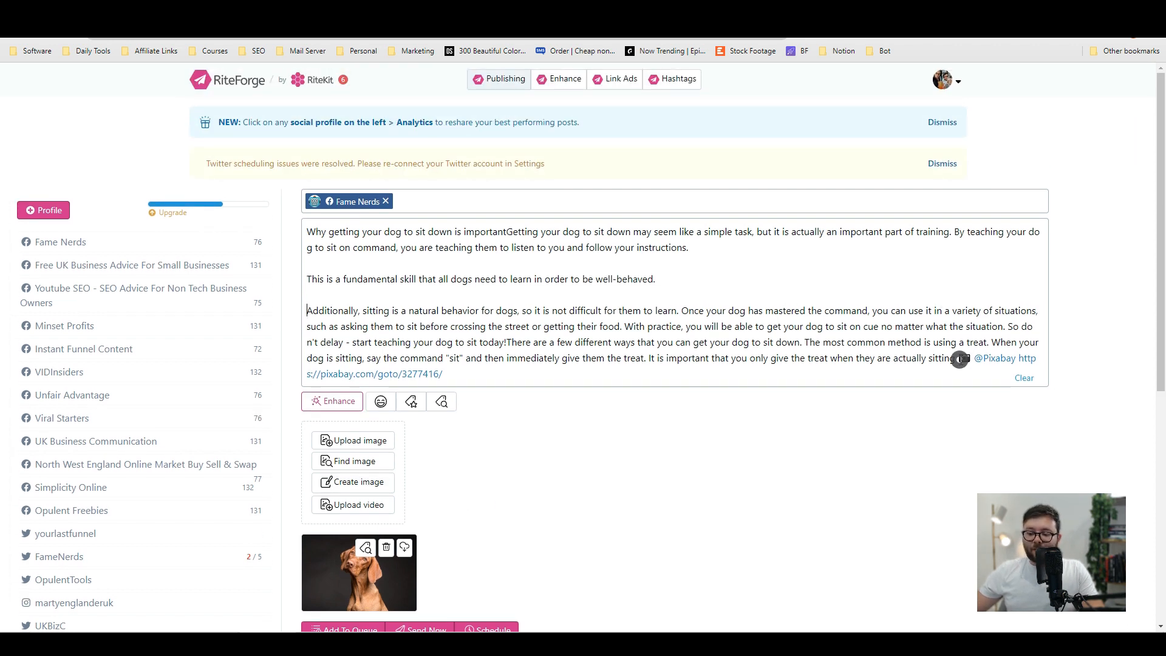
double_click(1004, 358)
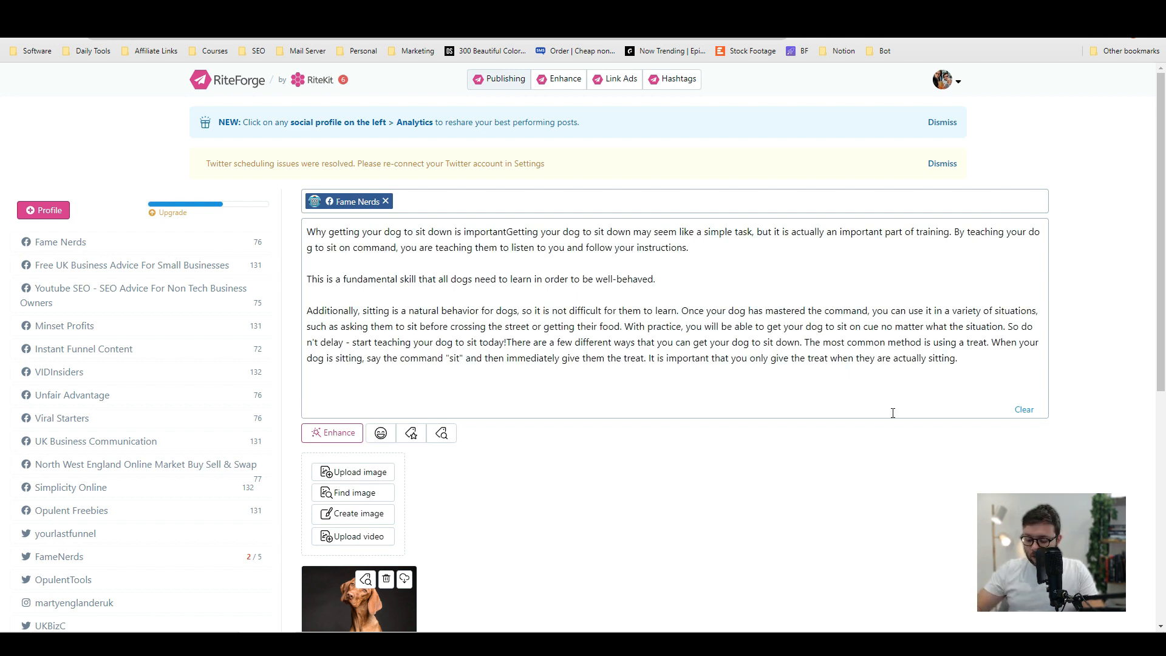
text(www.)
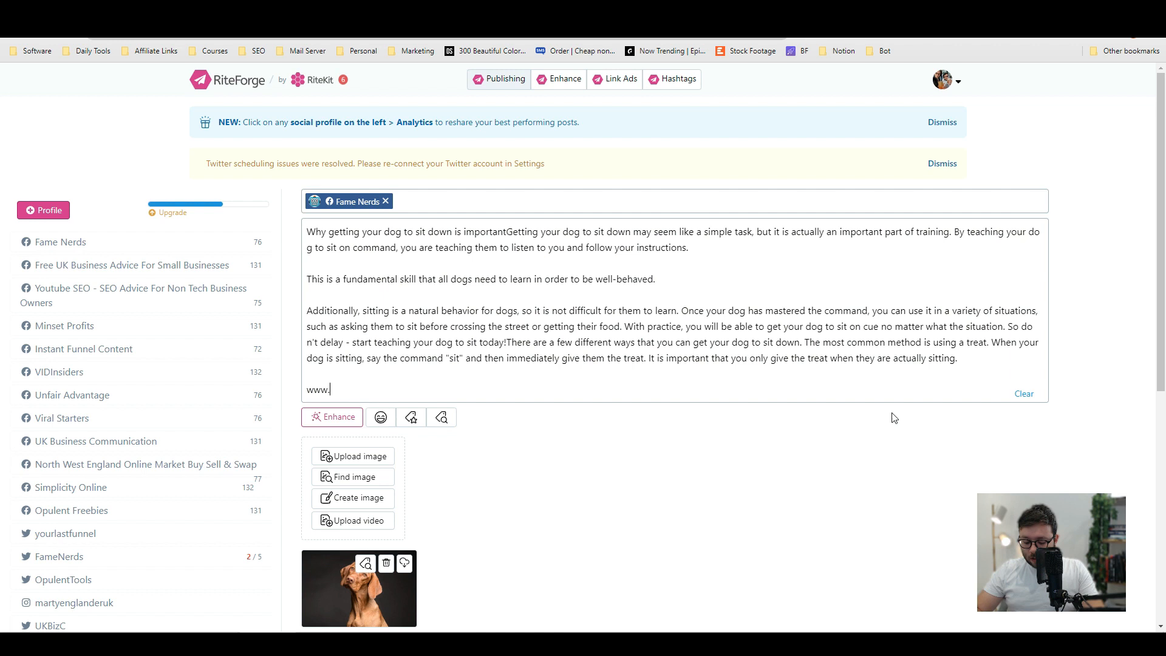
text(dogtraining.com)
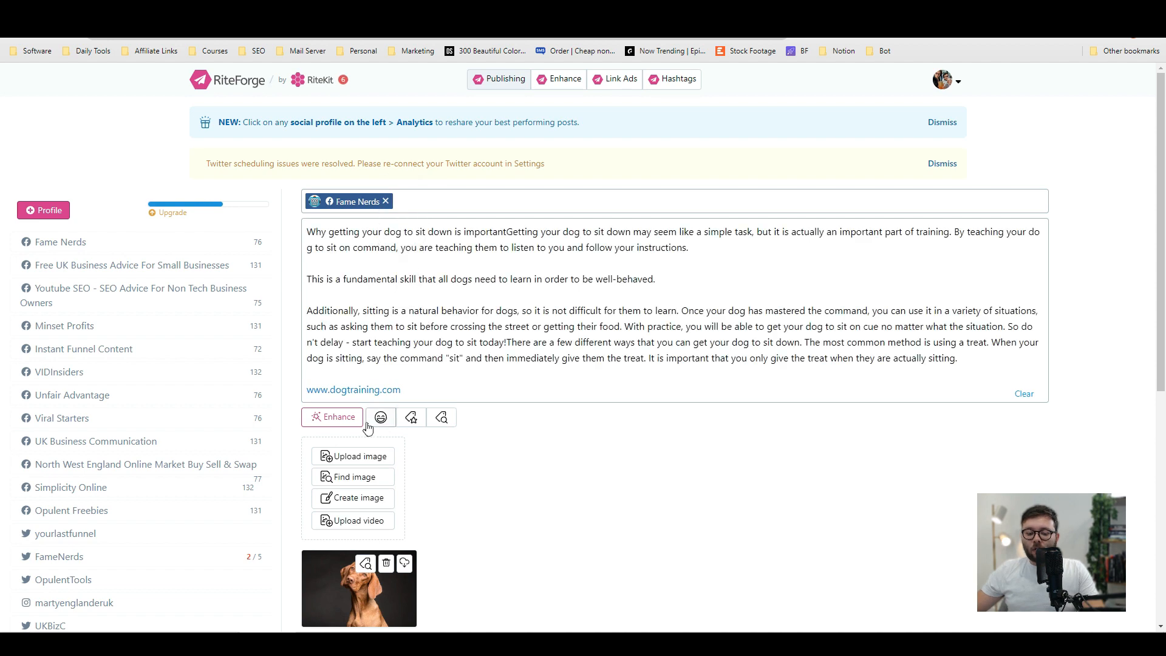
click(336, 417)
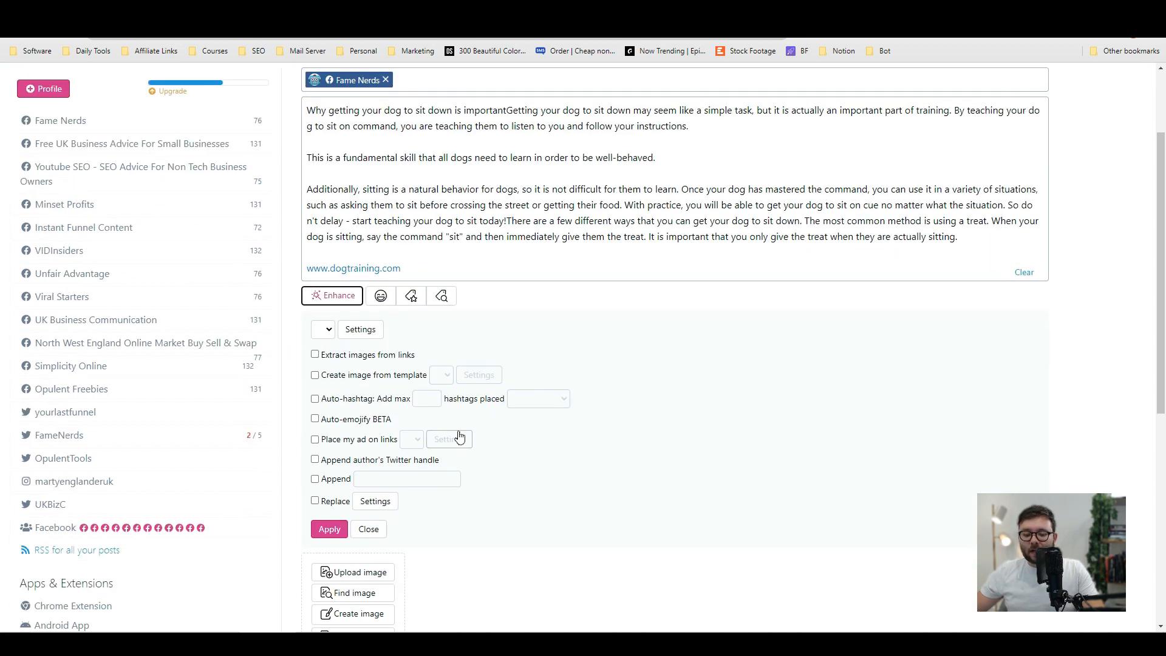
- Apply the Default enhancement preset with a maximum of 5 auto-hashtags and emojis
scroll(down, 3)
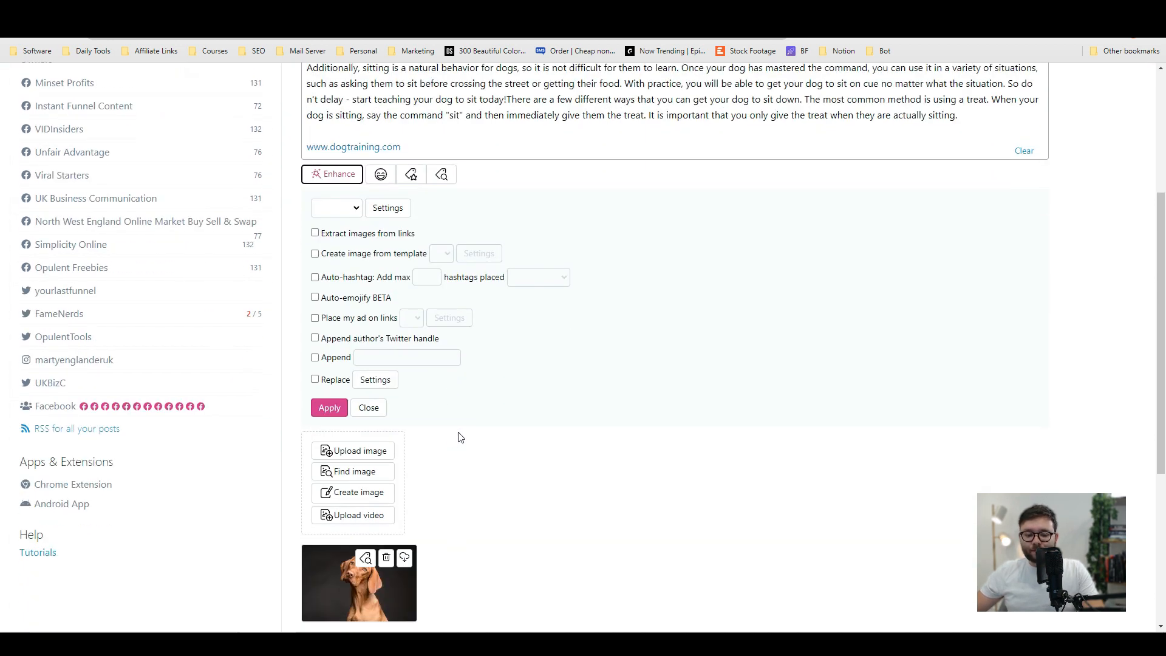
click(315, 278)
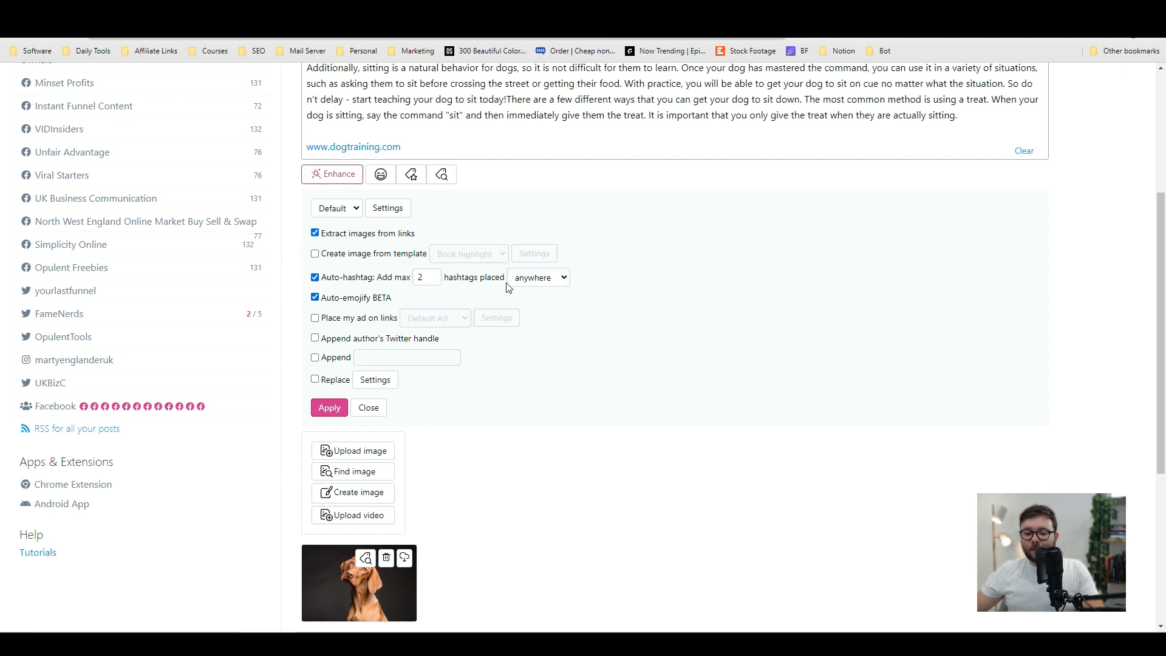
click(427, 277)
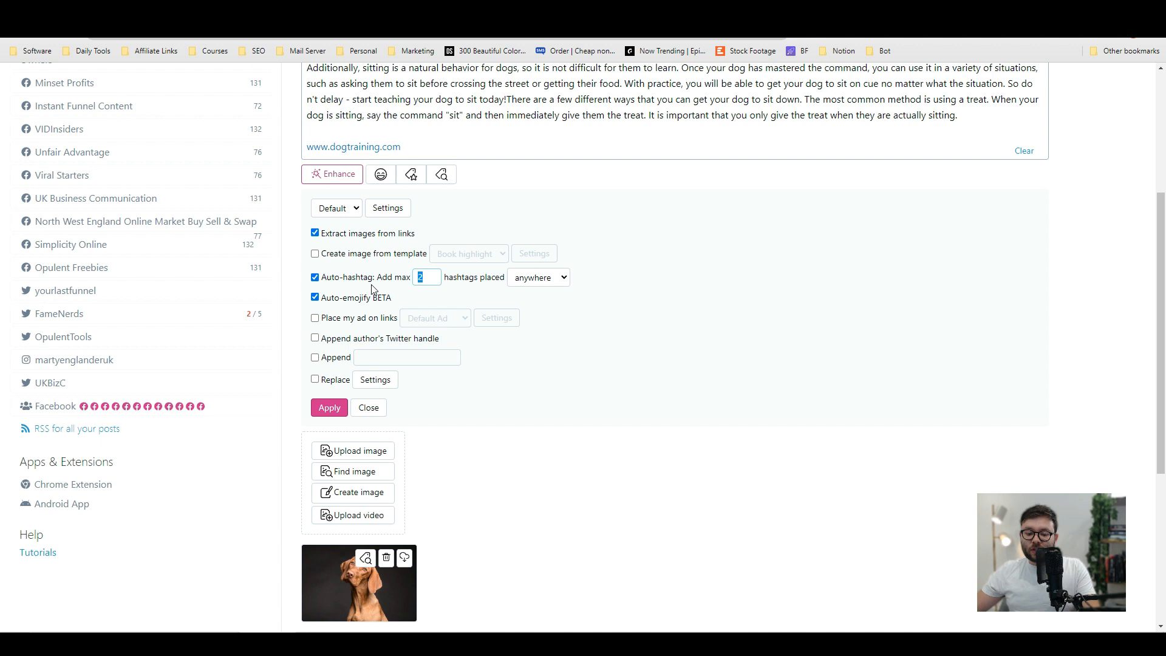
text(5)
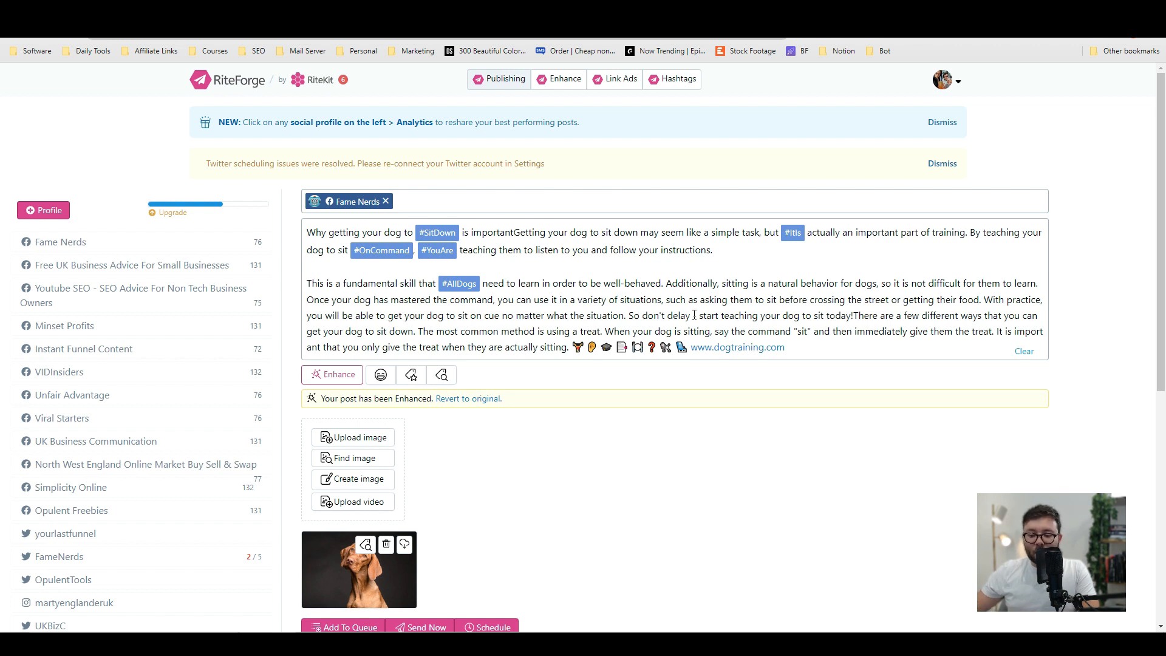
- Add the enhanced post with its dog photo to the queue
drag(617, 300, 762, 300)
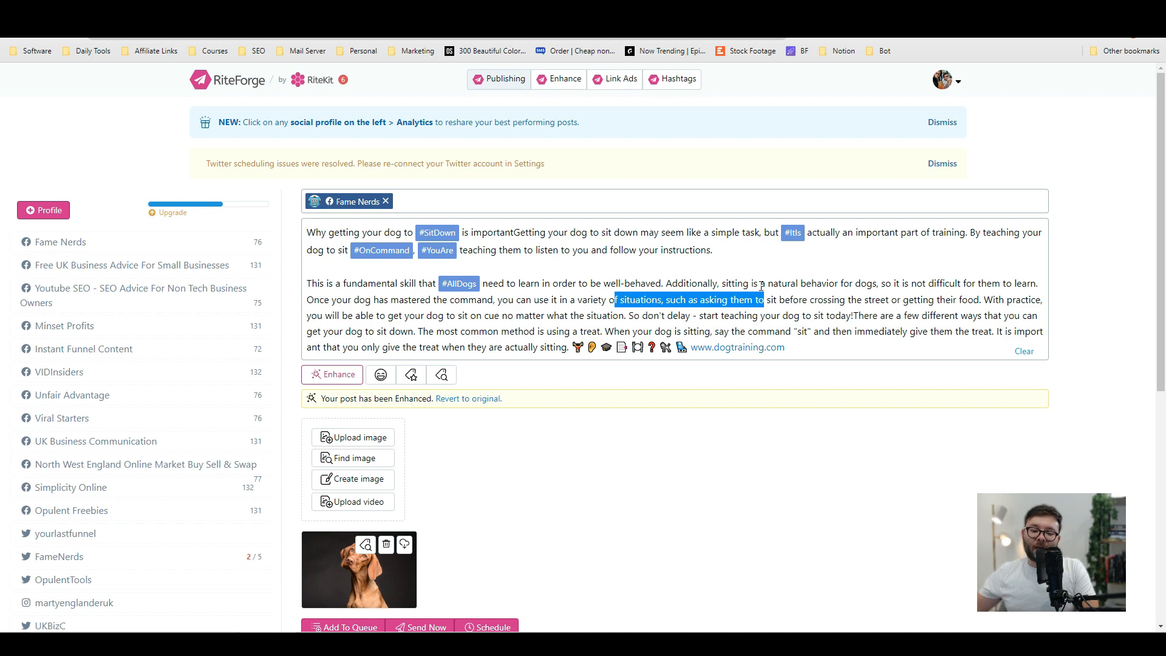
scroll(down, 3)
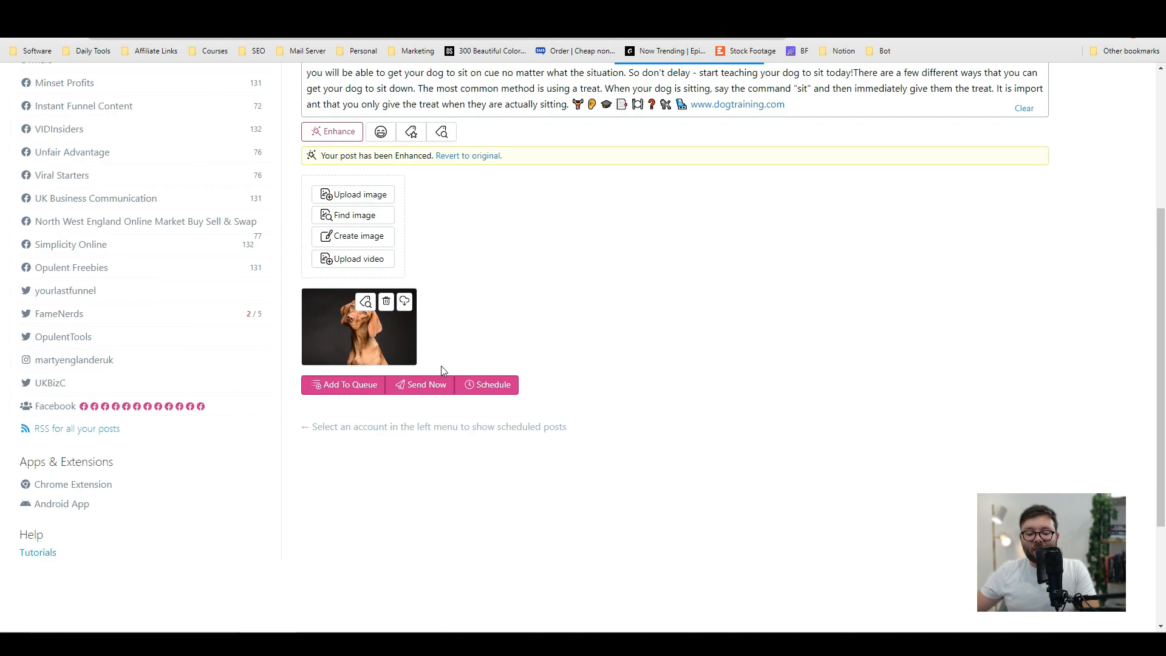
click(348, 384)
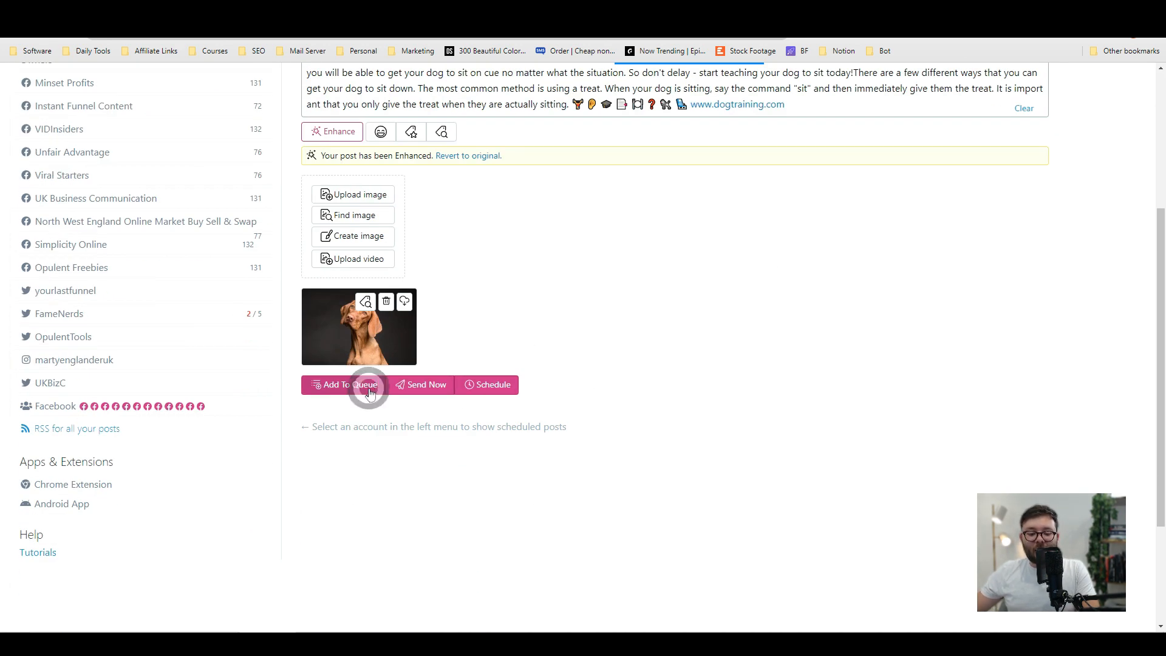
click(348, 384)
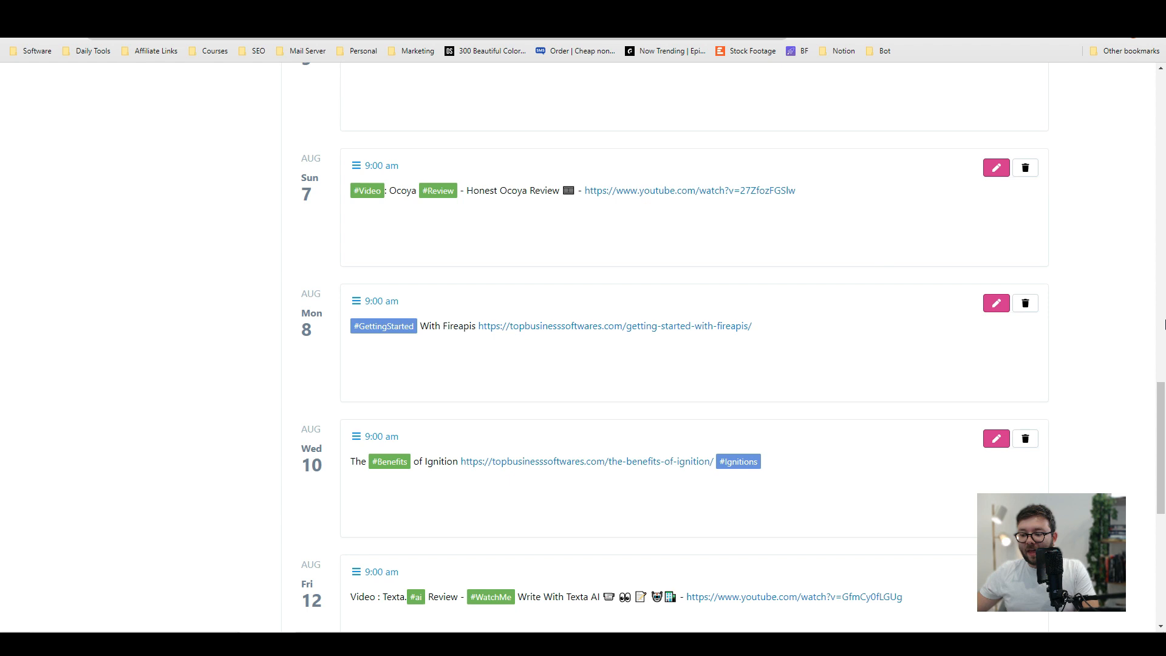
- Reopen the Friday 9 December 9:00 am dog-training post from the queue for editing
scroll(down, 3)
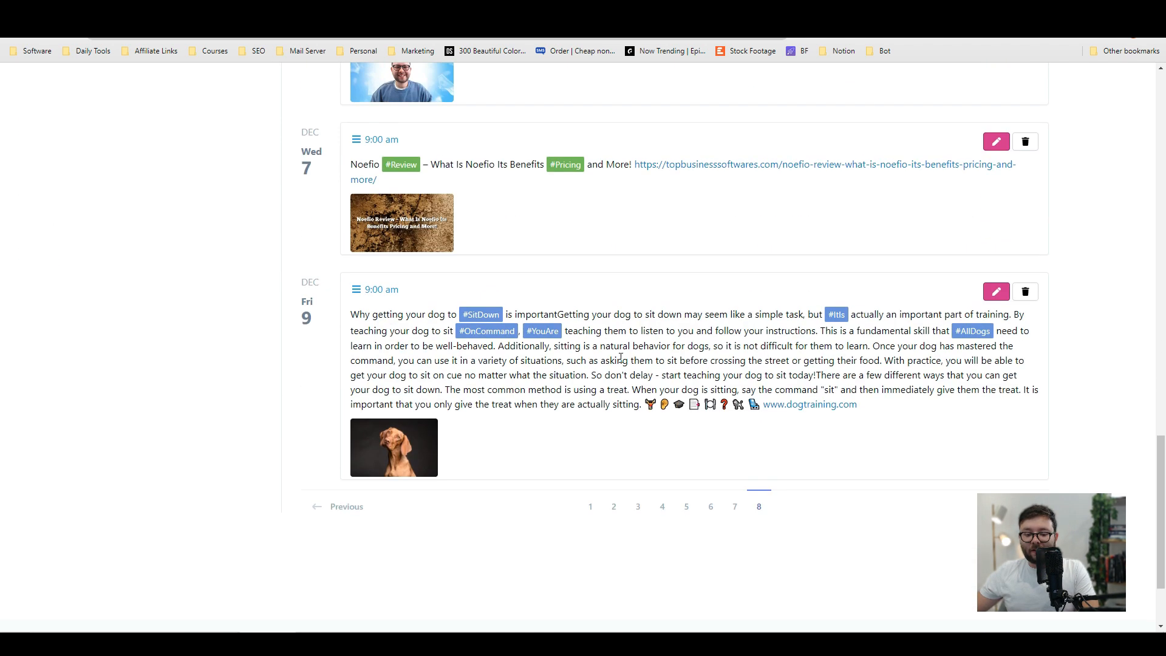
scroll(down, 3)
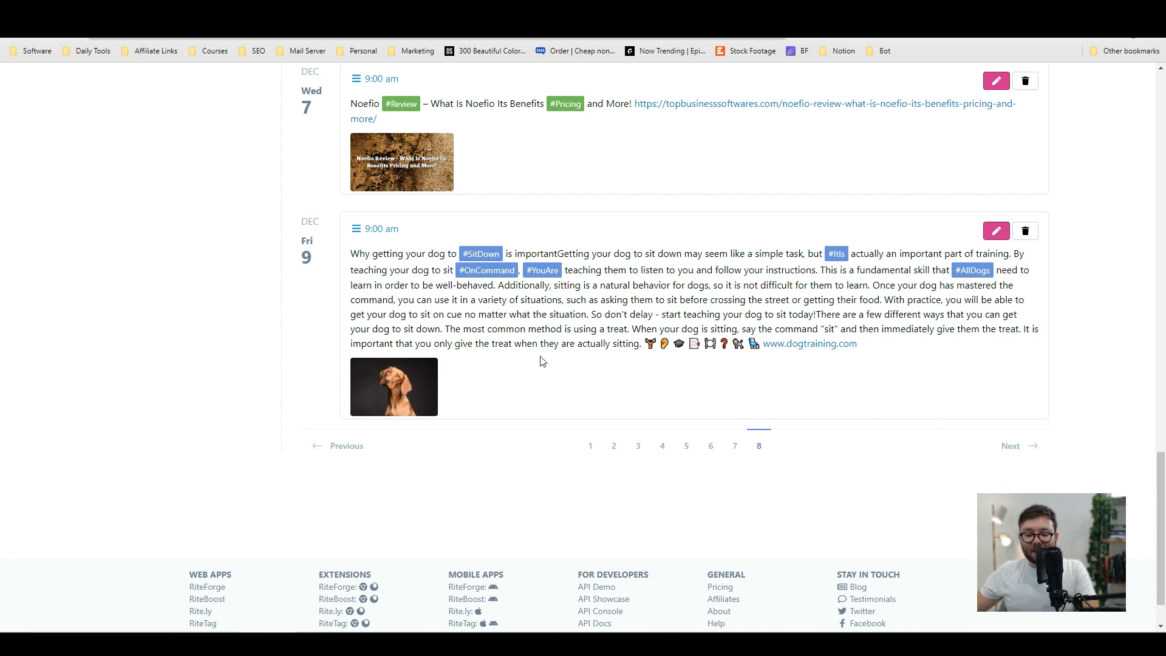
mouse_move(323, 257)
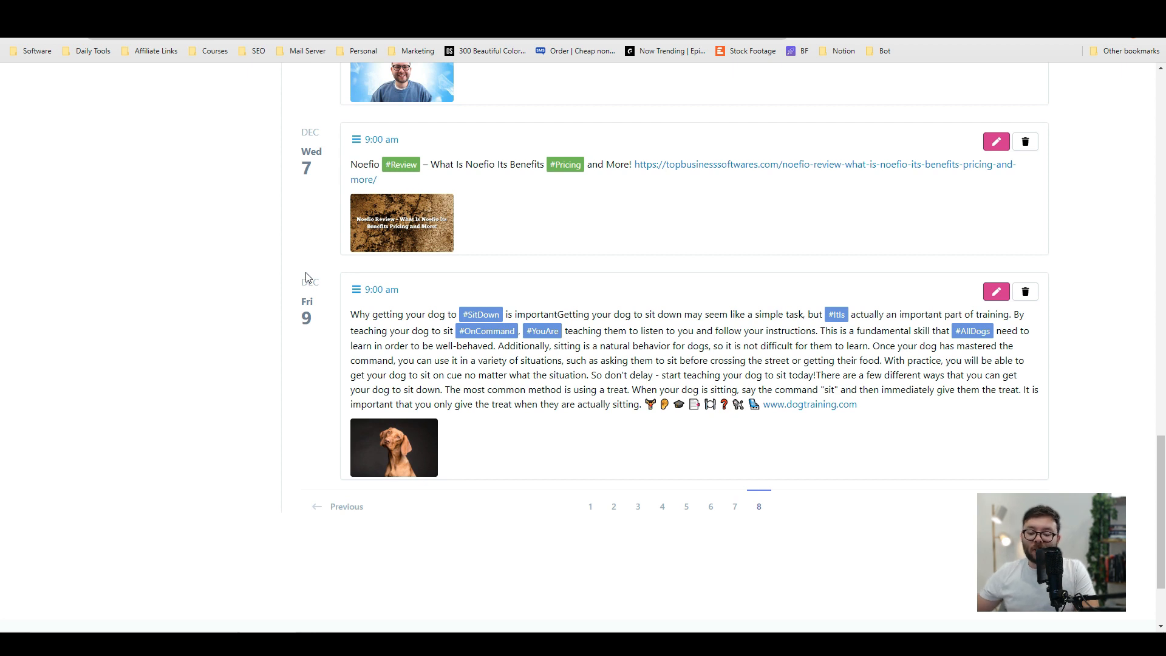
mouse_move(301, 325)
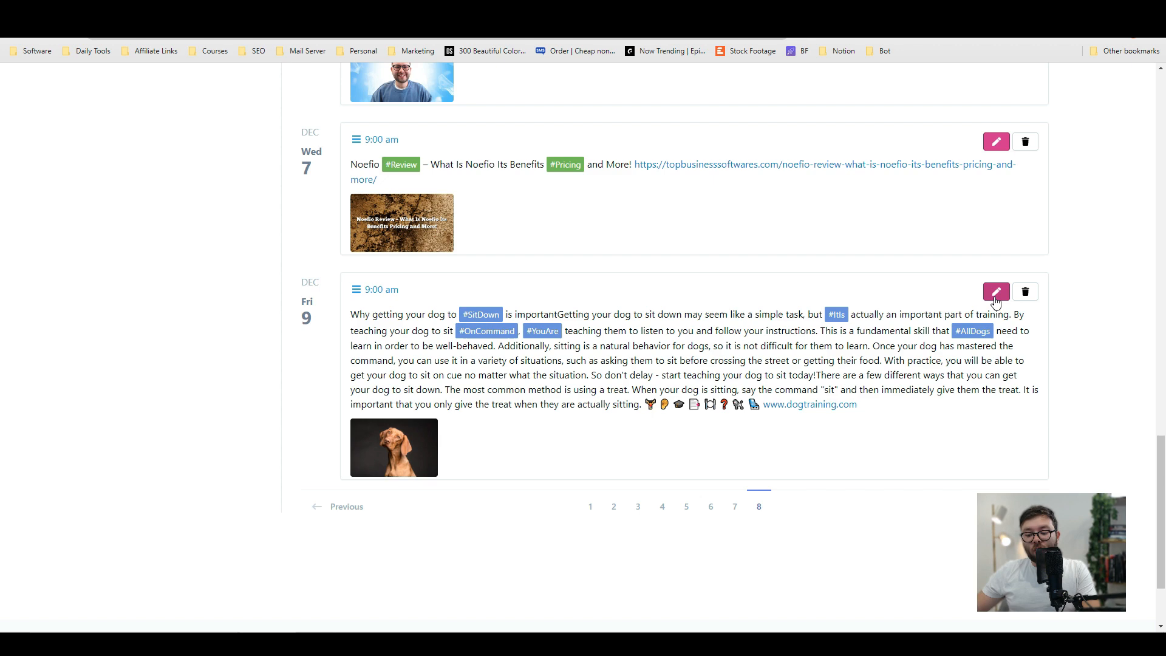
click(995, 291)
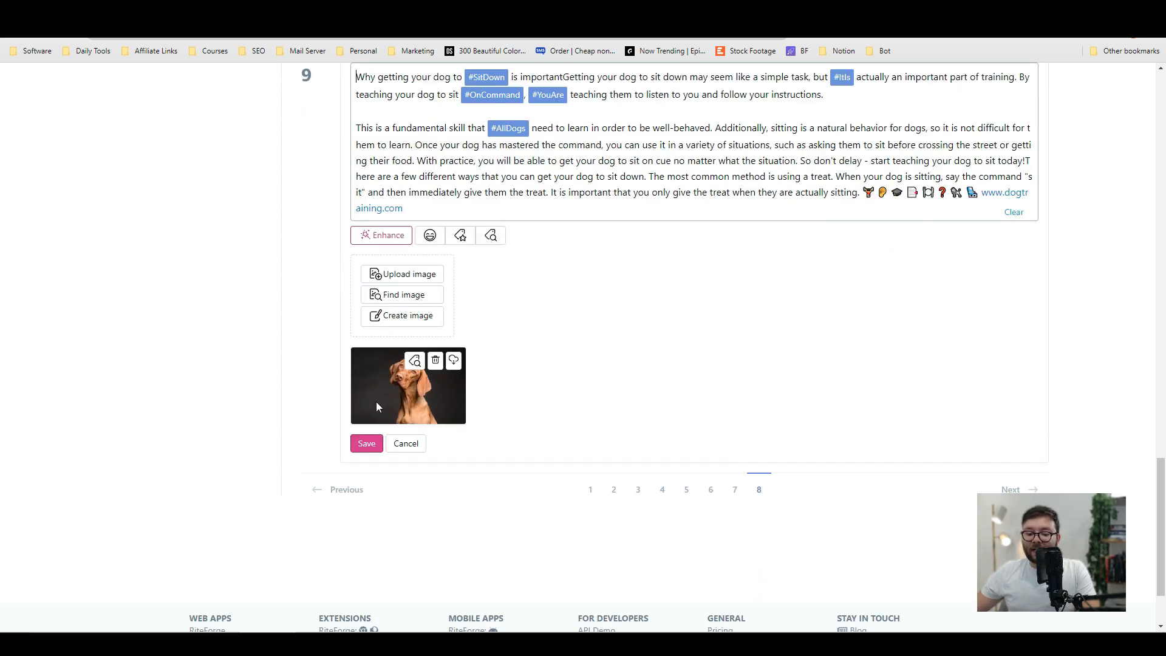
scroll(down, 3)
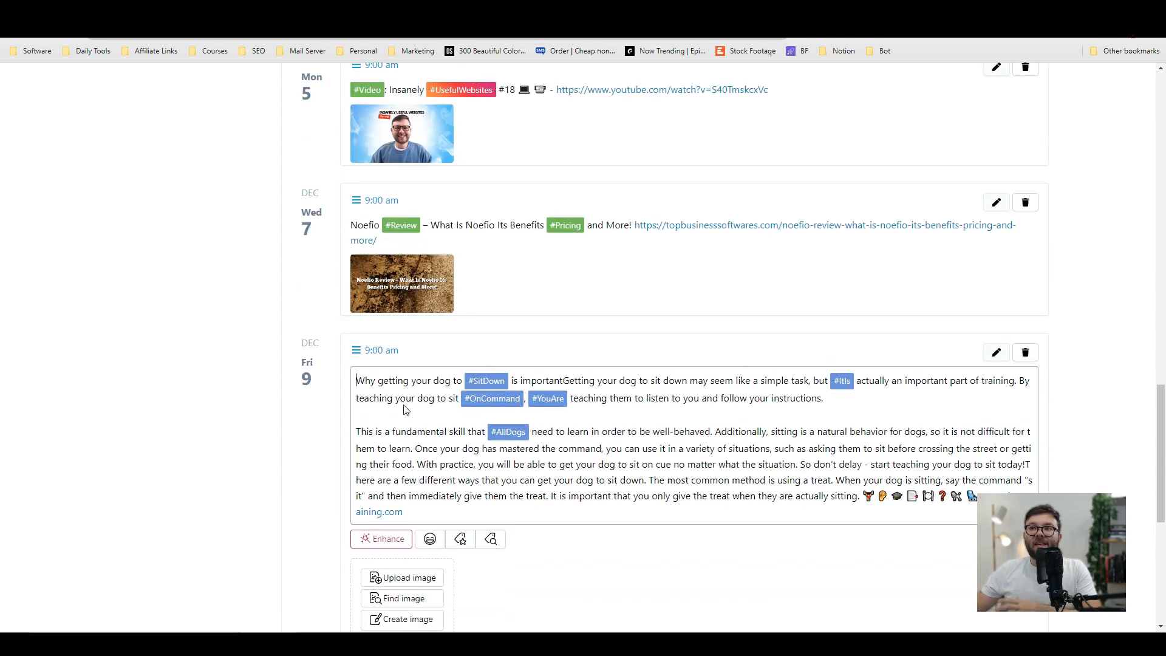